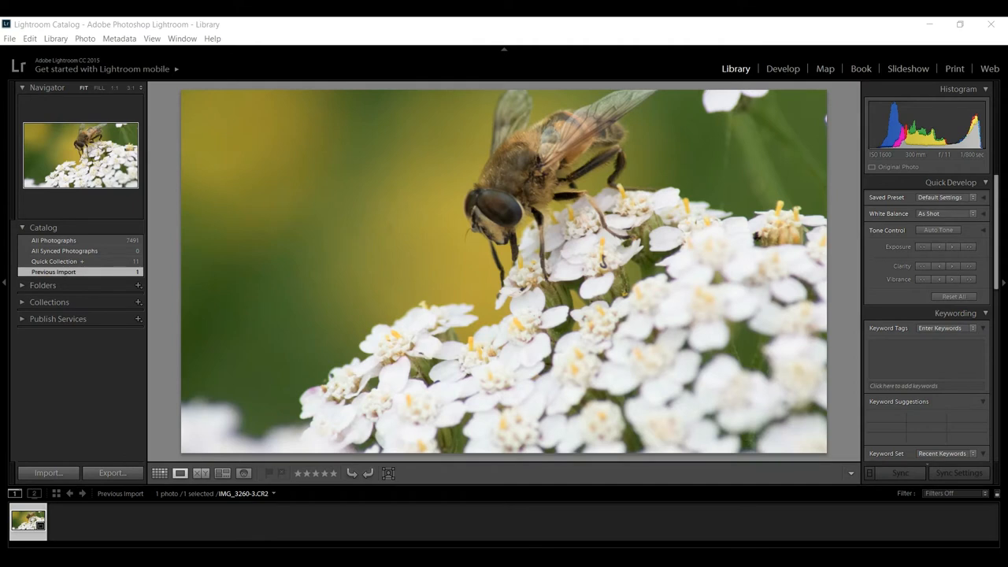
mouse_move(664, 144)
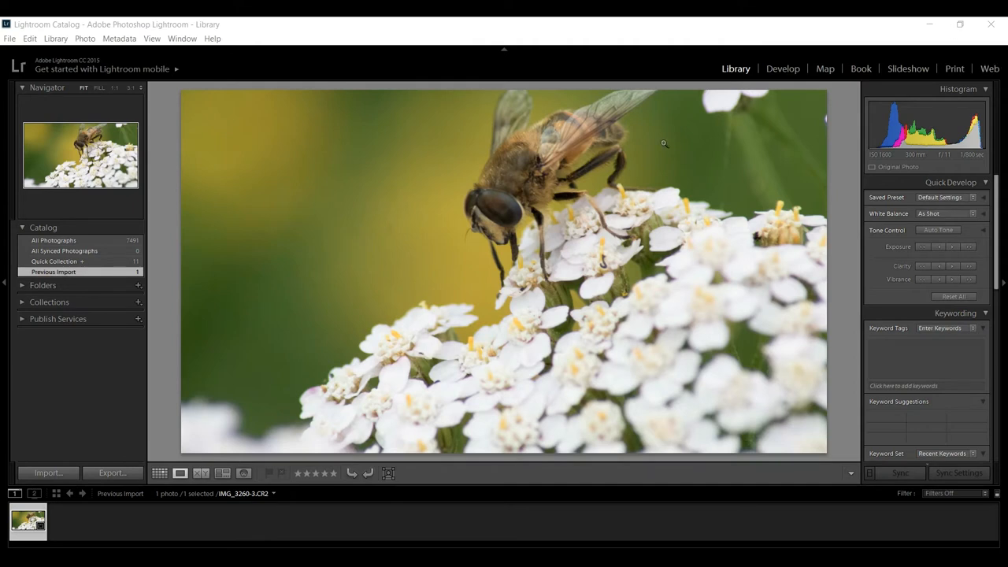
mouse_move(67, 520)
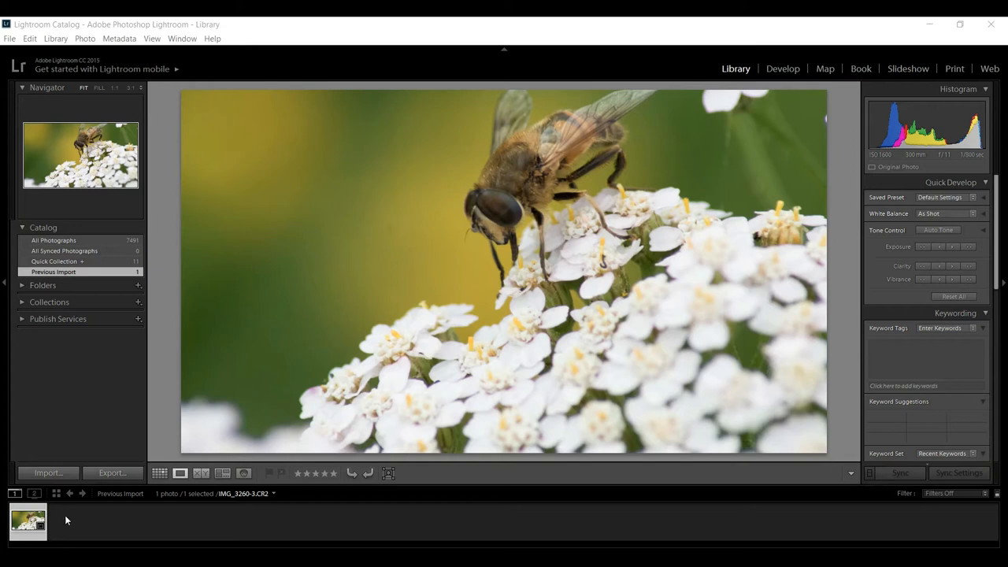
mouse_move(783, 68)
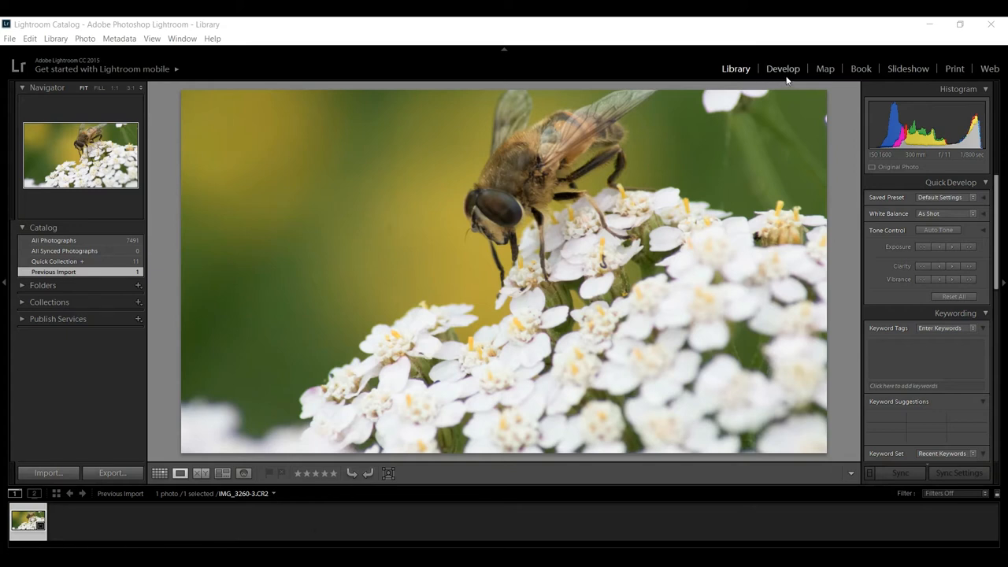
Step: Open the bee photo in Develop's Basic panel and apply Daylight white balance
click(783, 68)
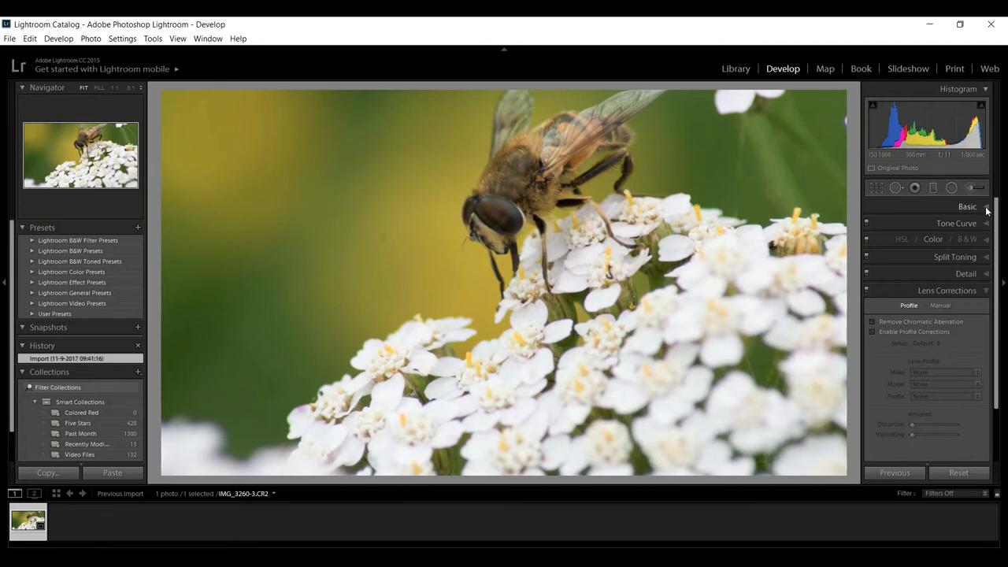
click(968, 207)
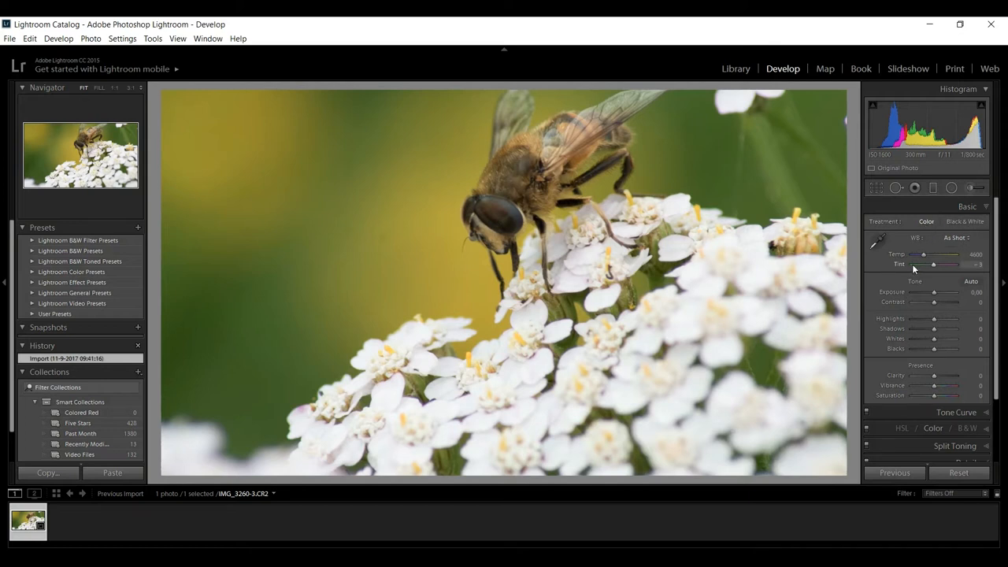
mouse_move(956, 238)
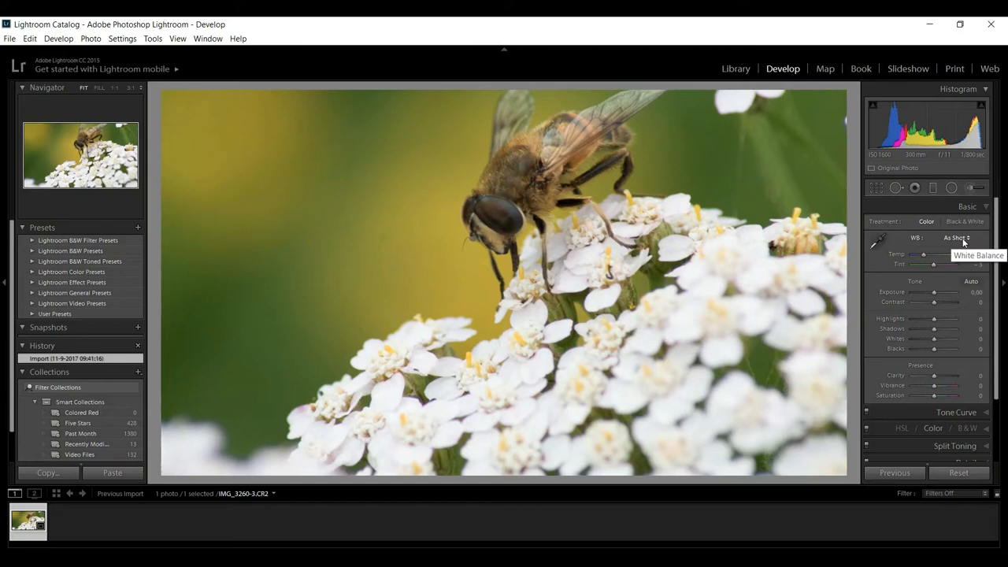
click(956, 238)
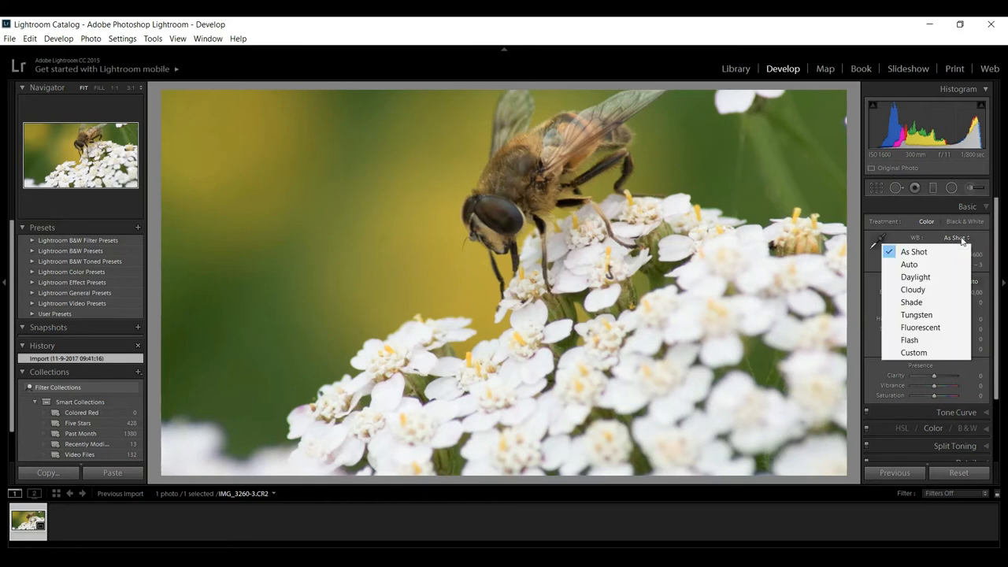
click(915, 276)
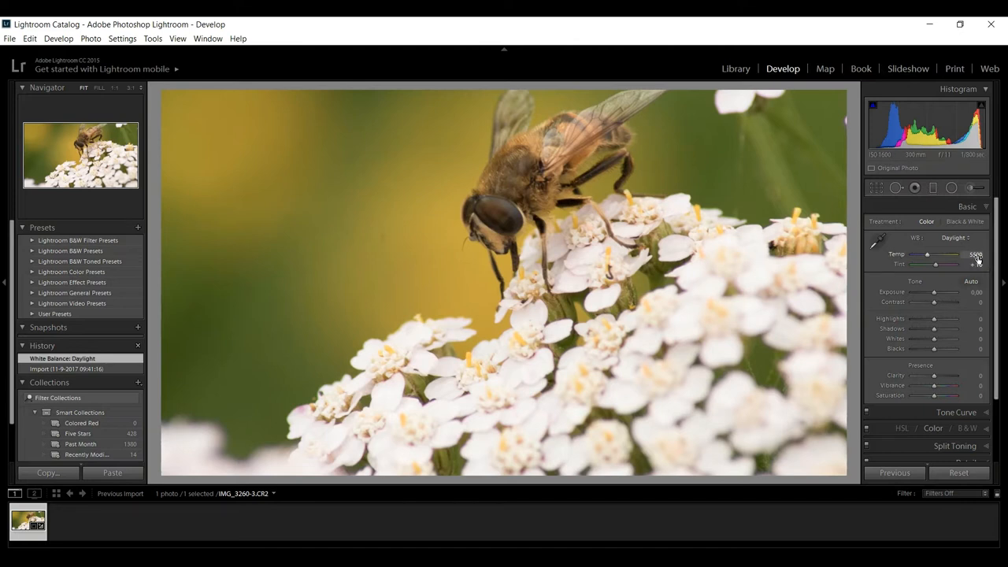
Step: Try the Cloudy and Shade white balance presets, then return to As Shot
click(956, 238)
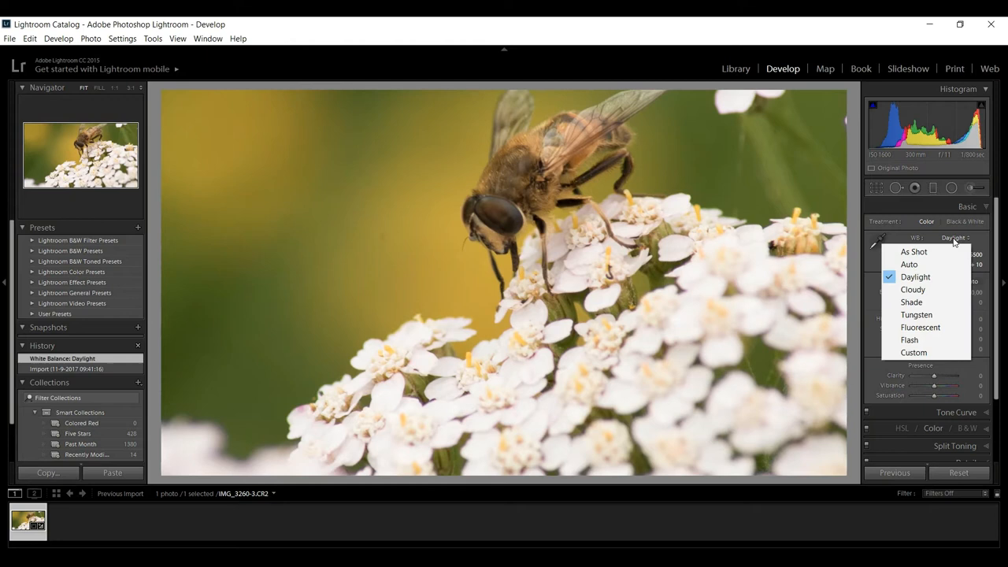
click(913, 289)
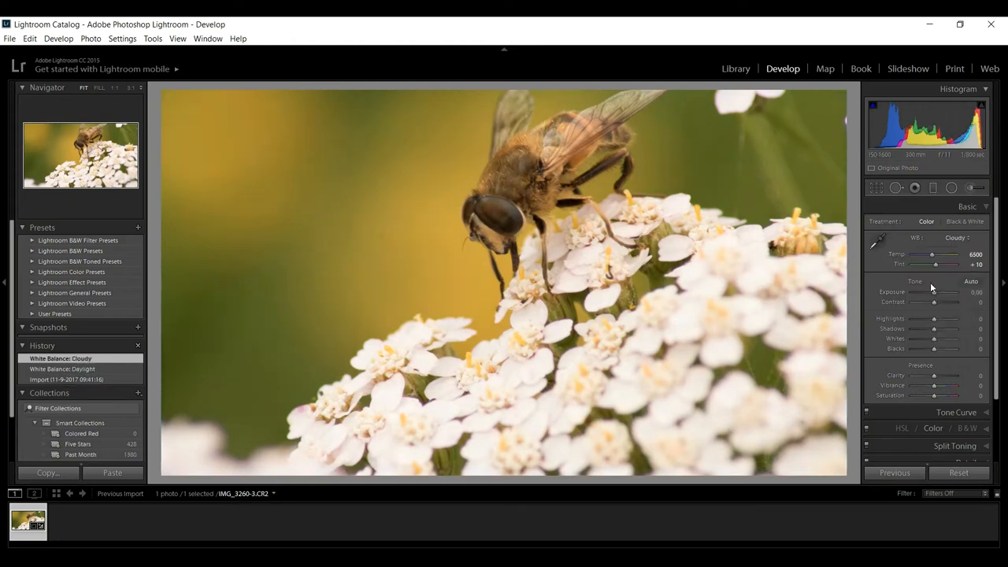
click(960, 237)
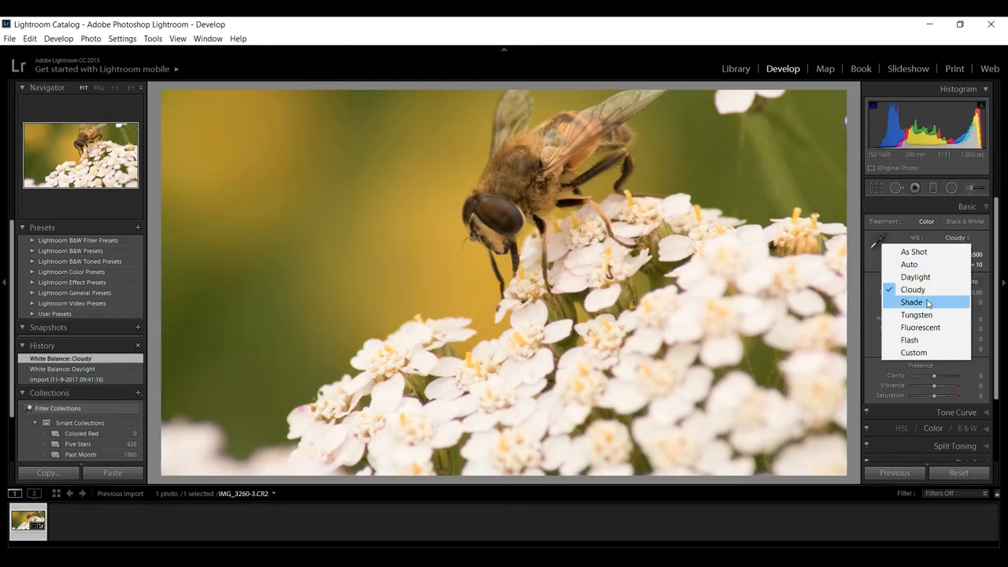
click(911, 302)
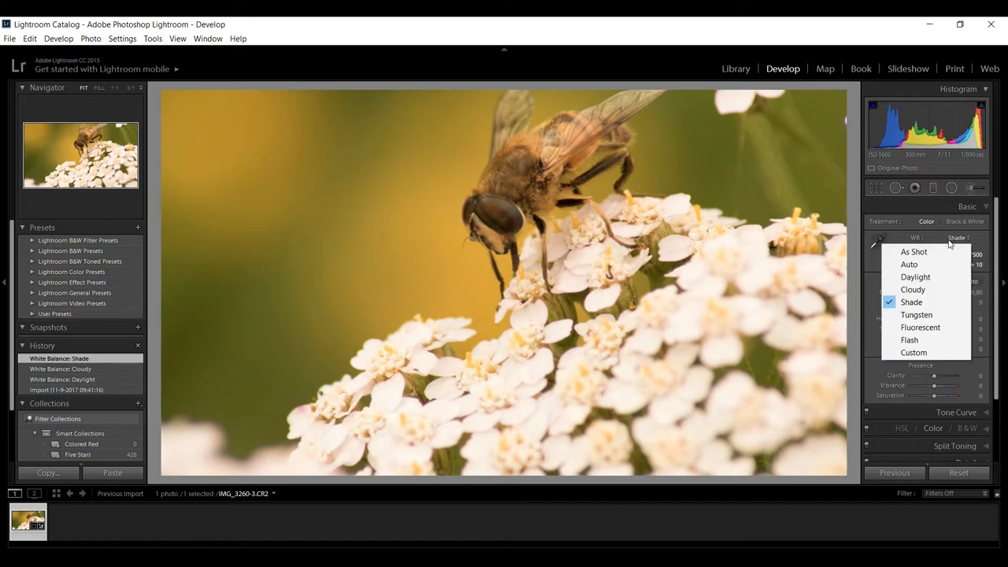
click(914, 252)
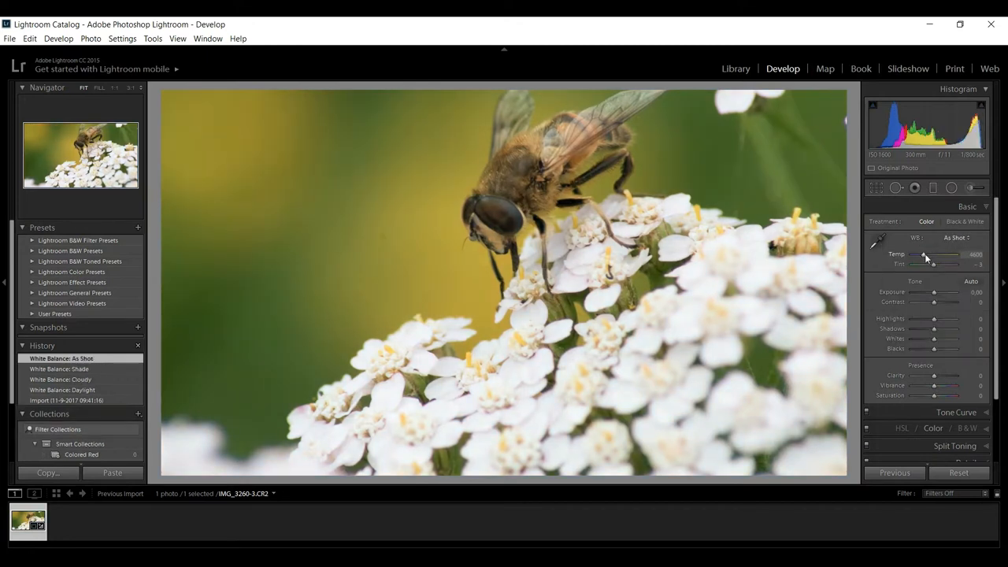
Step: Warm the Temp slider to 6524, shift Tint briefly, and return Tint to -3
drag(924, 254, 953, 254)
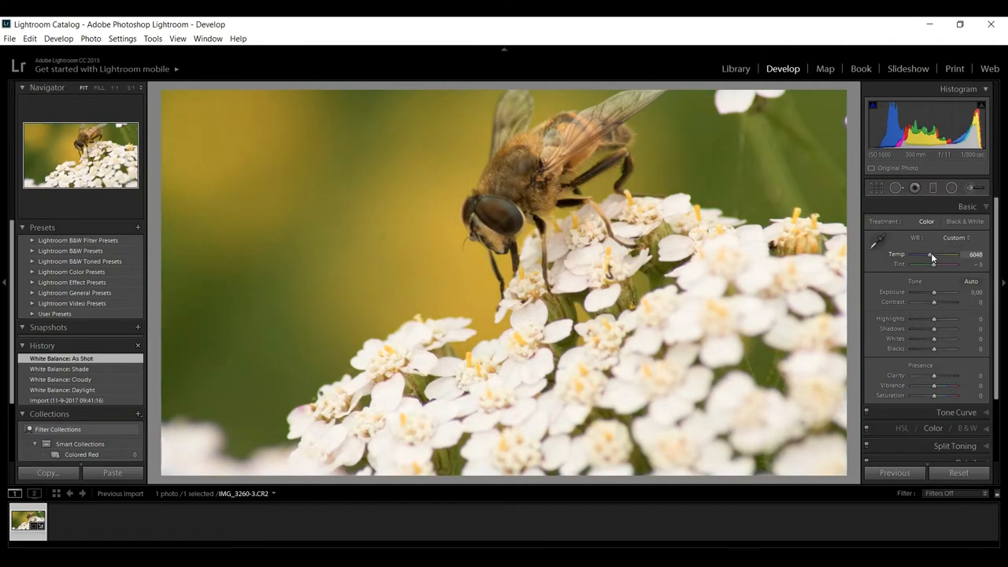
drag(921, 255, 938, 254)
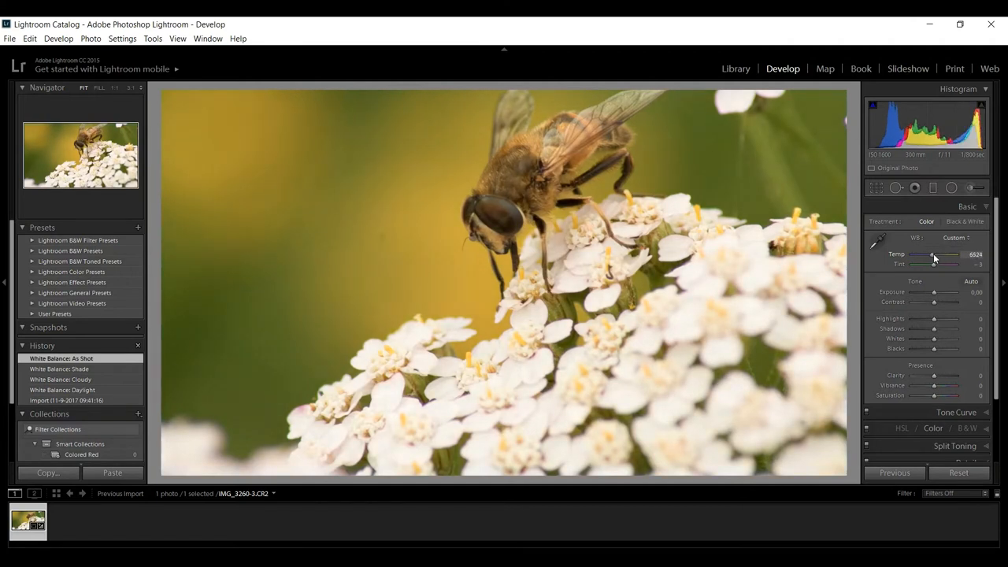
drag(946, 254, 934, 255)
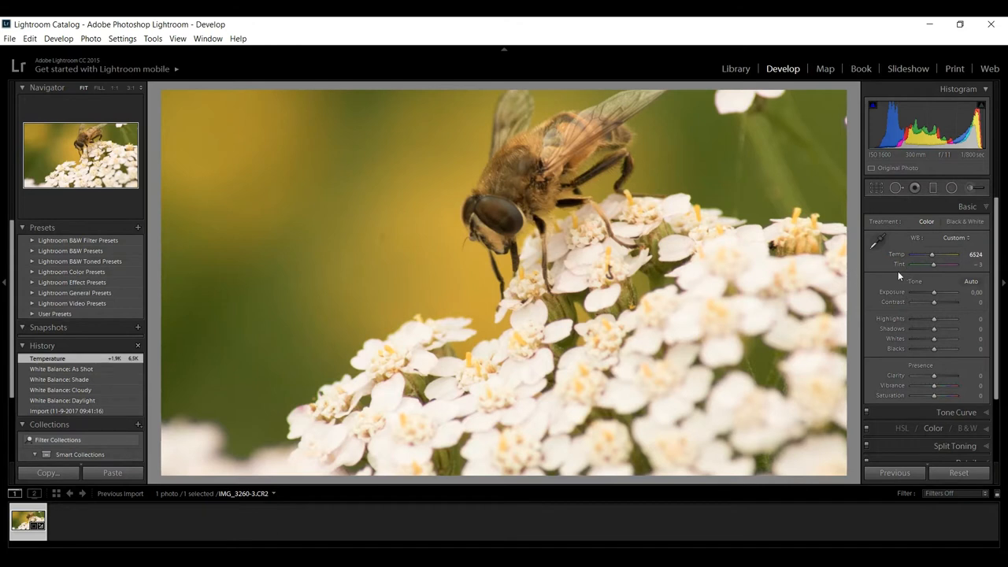
mouse_move(575, 371)
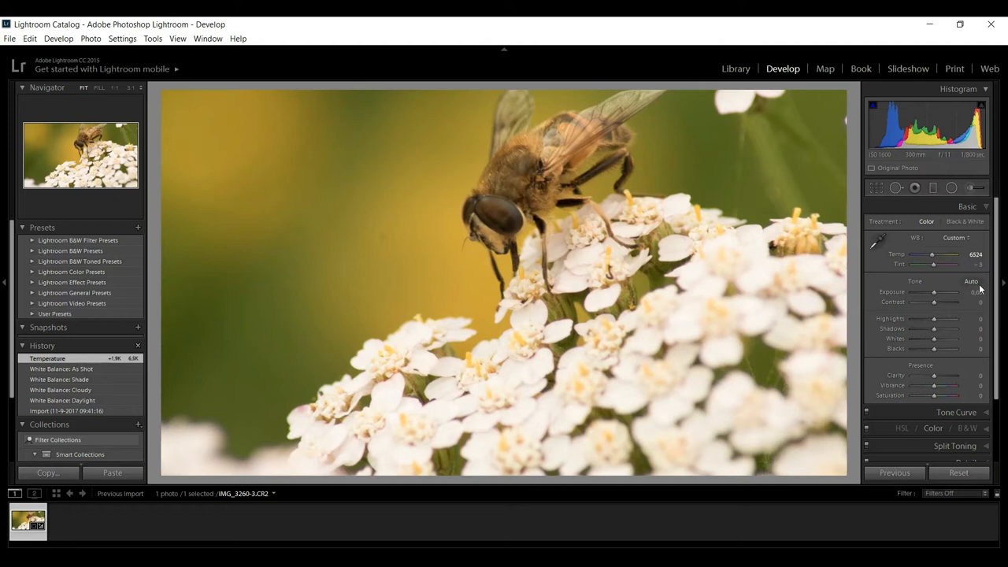
drag(941, 264, 933, 264)
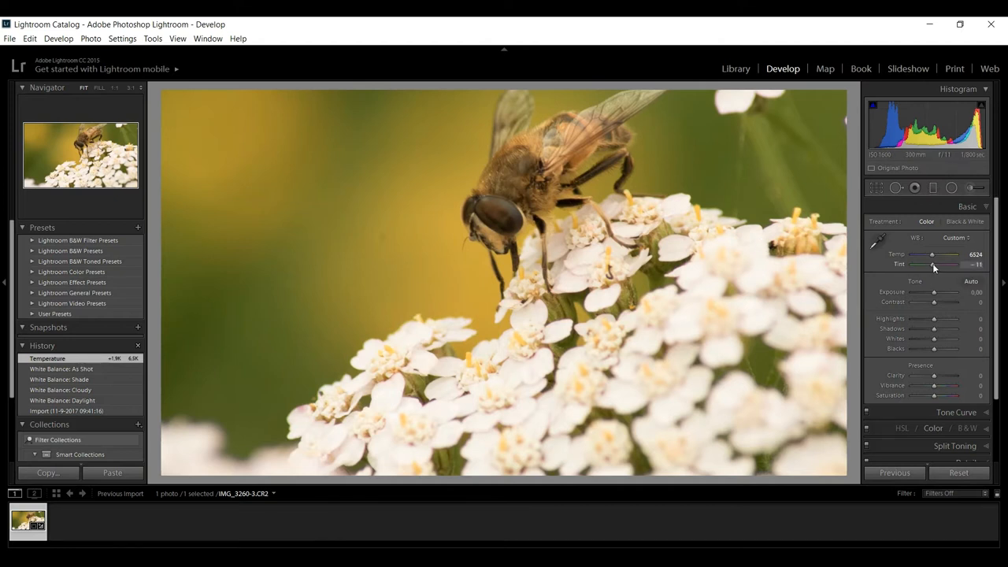
drag(937, 264, 914, 264)
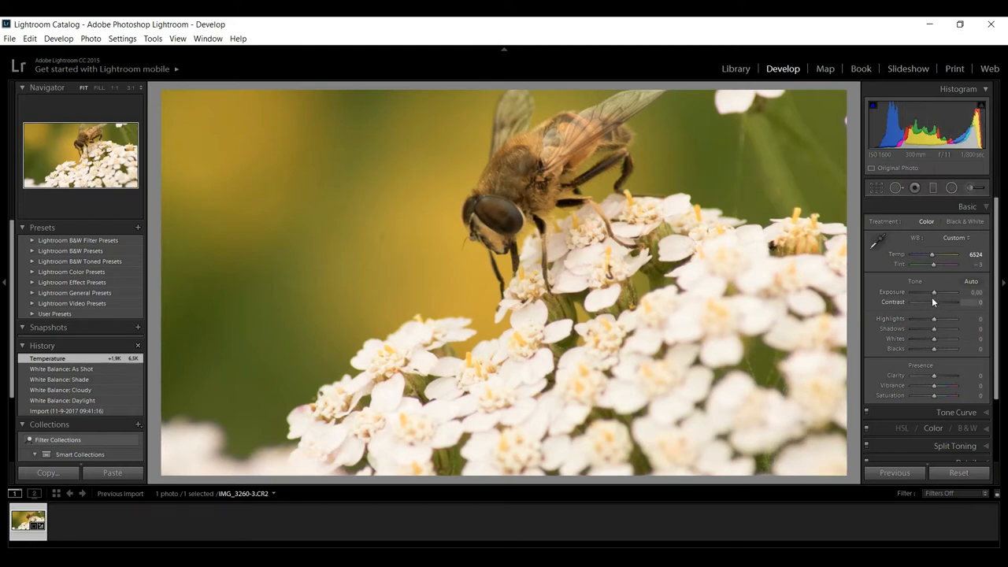
Step: Settle Exposure at +0.10 after trial adjustments and raise Contrast to +55
drag(934, 292, 945, 292)
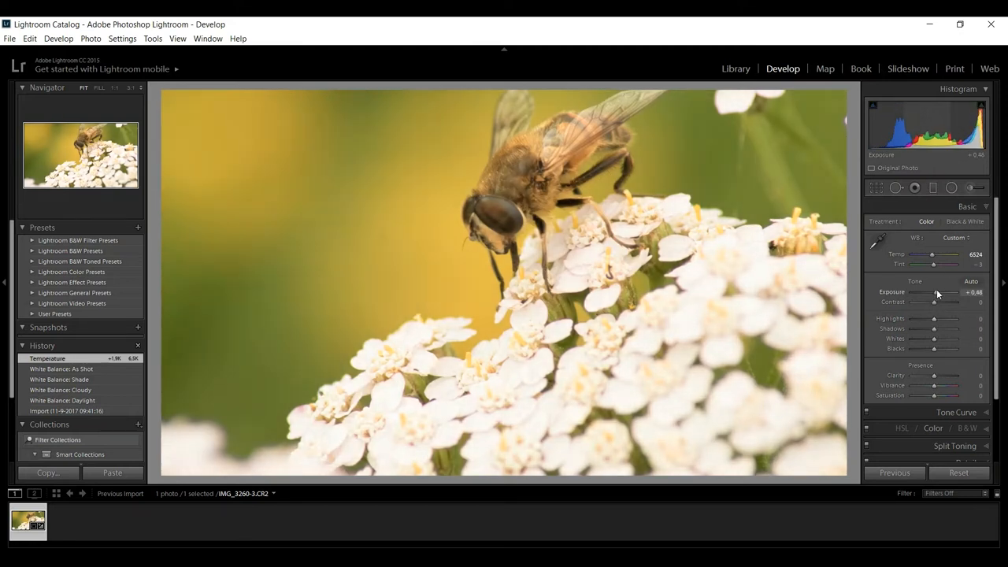
drag(941, 292, 913, 293)
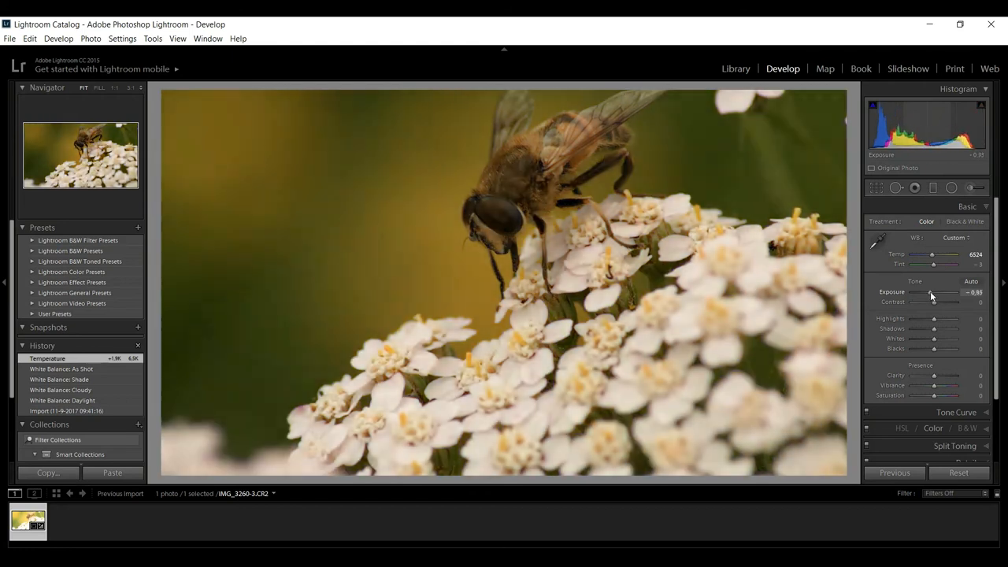
drag(926, 292, 937, 292)
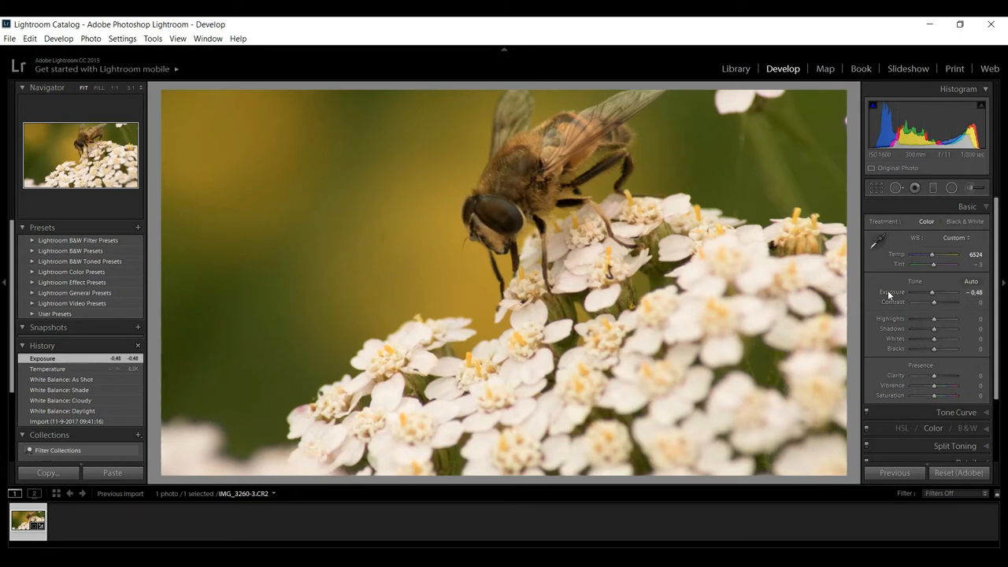
drag(932, 292, 937, 292)
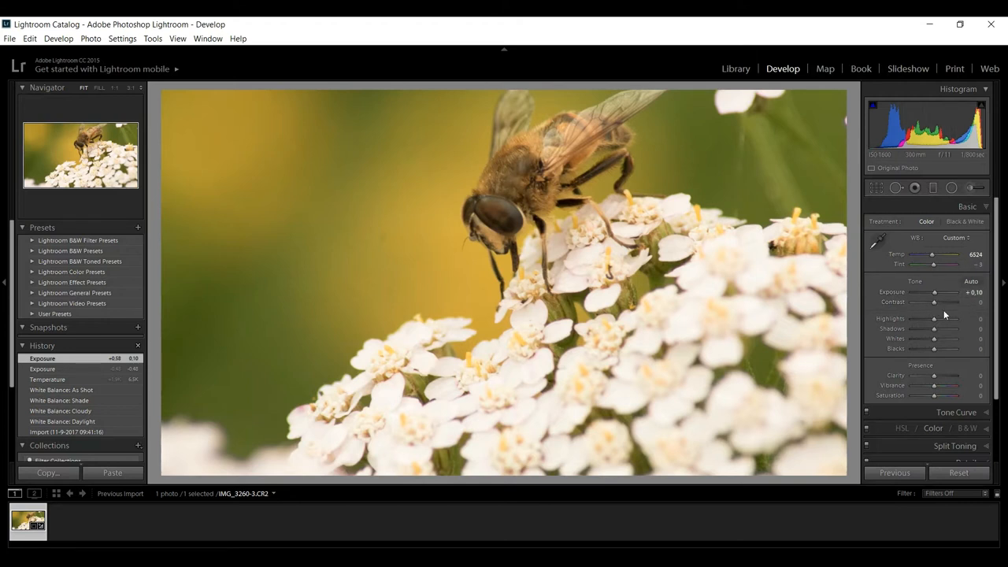
drag(934, 302, 945, 303)
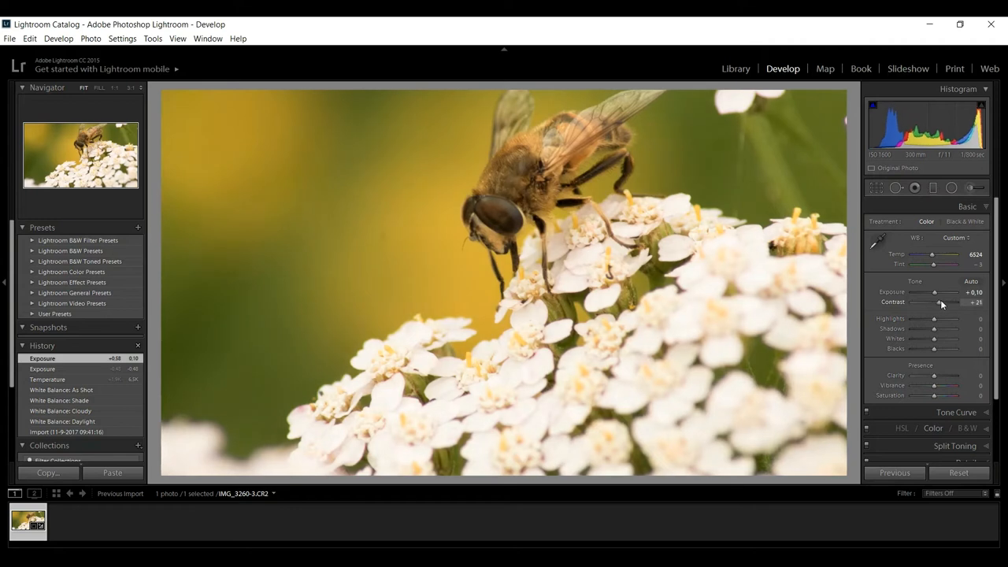
drag(936, 303, 948, 302)
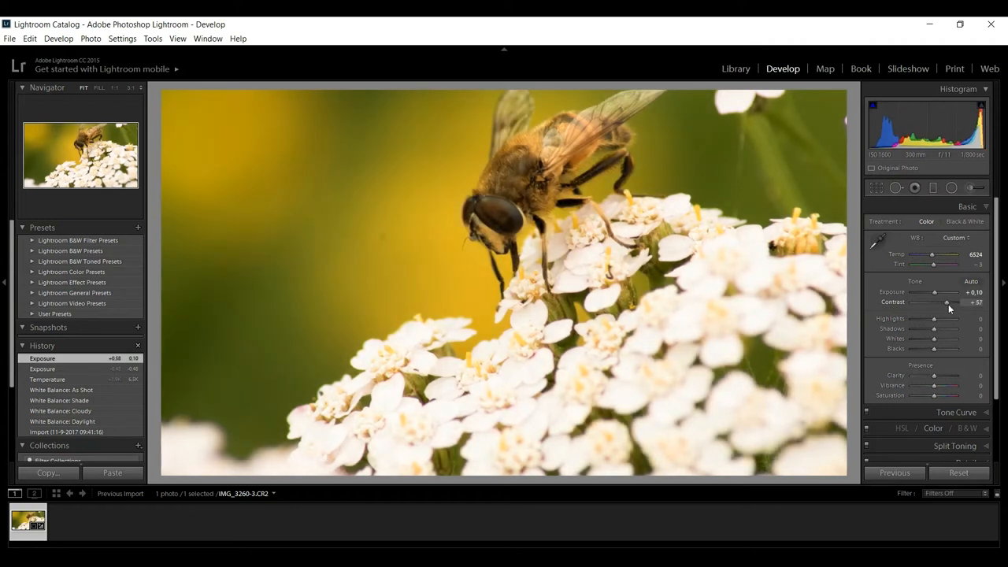
drag(949, 303, 945, 303)
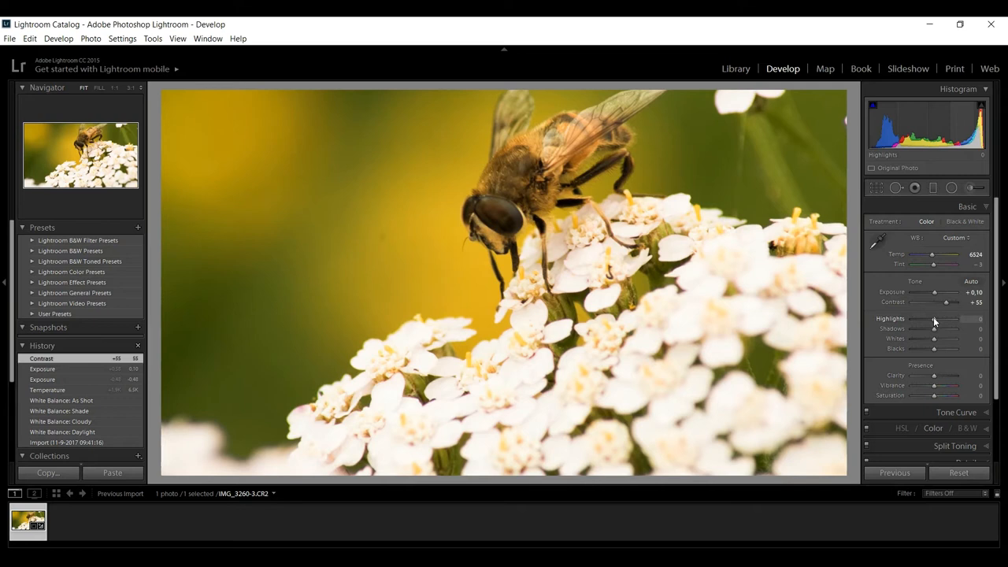
Step: Pull Highlights down on the white flowers, settling at -10
drag(933, 323, 925, 323)
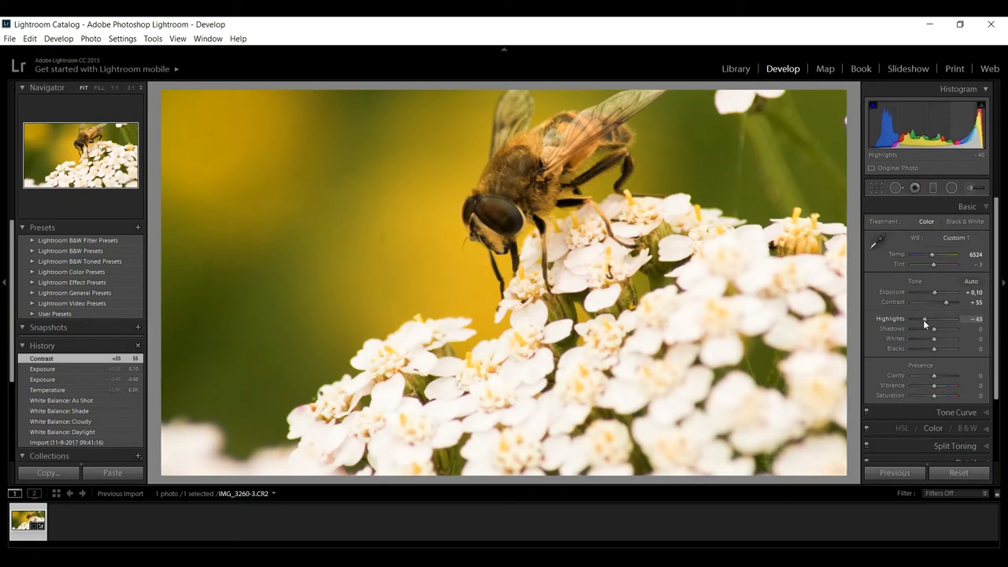
drag(925, 319, 933, 319)
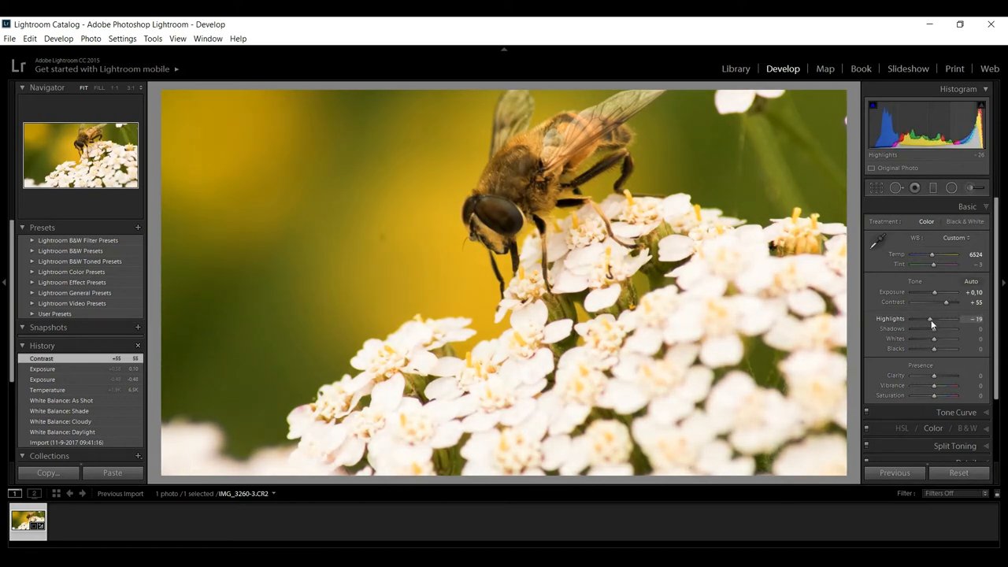
drag(931, 319, 920, 319)
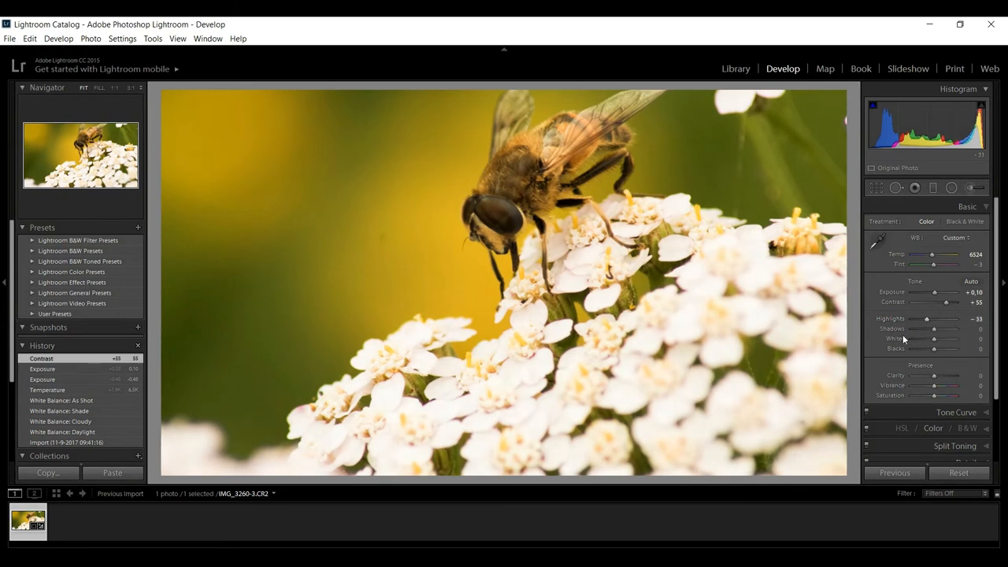
drag(941, 329, 933, 329)
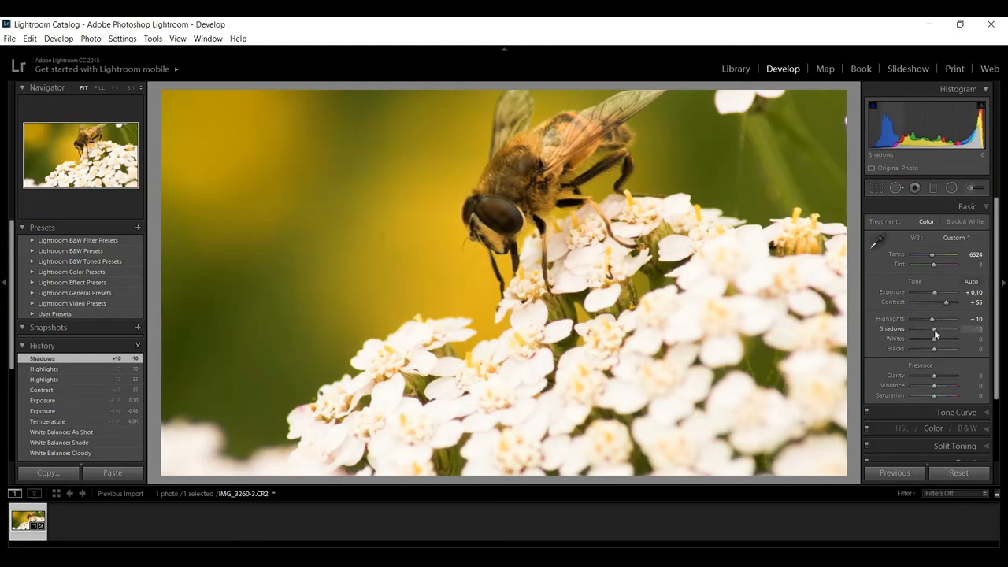
Step: Set Shadows to -12, Whites to -2 and Blacks to -29
drag(933, 329, 928, 329)
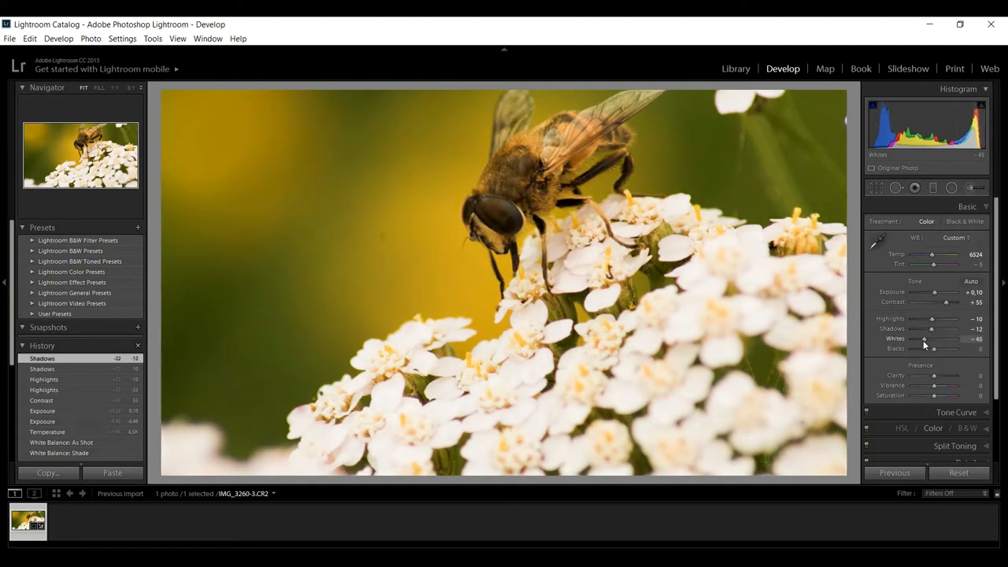
drag(956, 346, 932, 346)
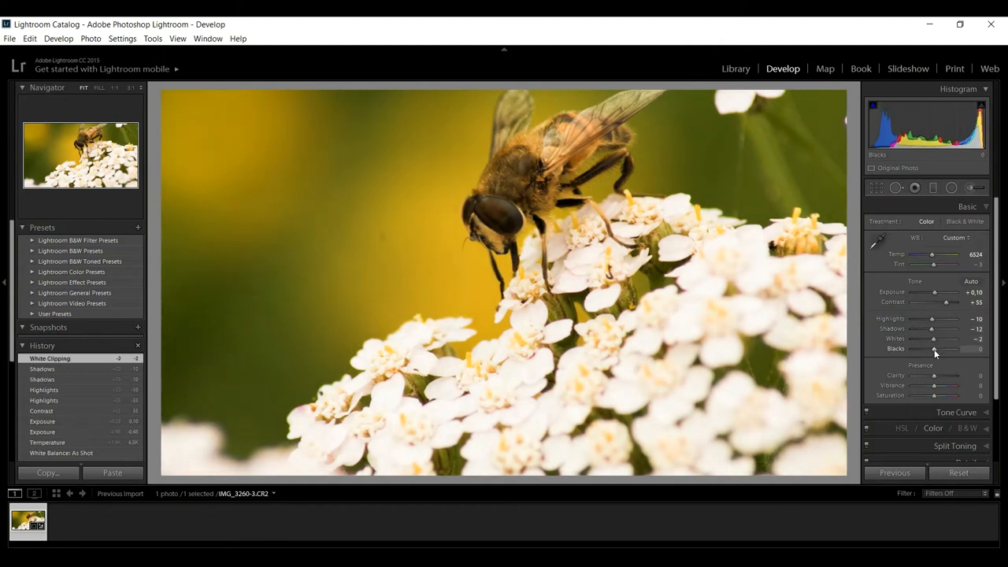
drag(933, 349, 925, 349)
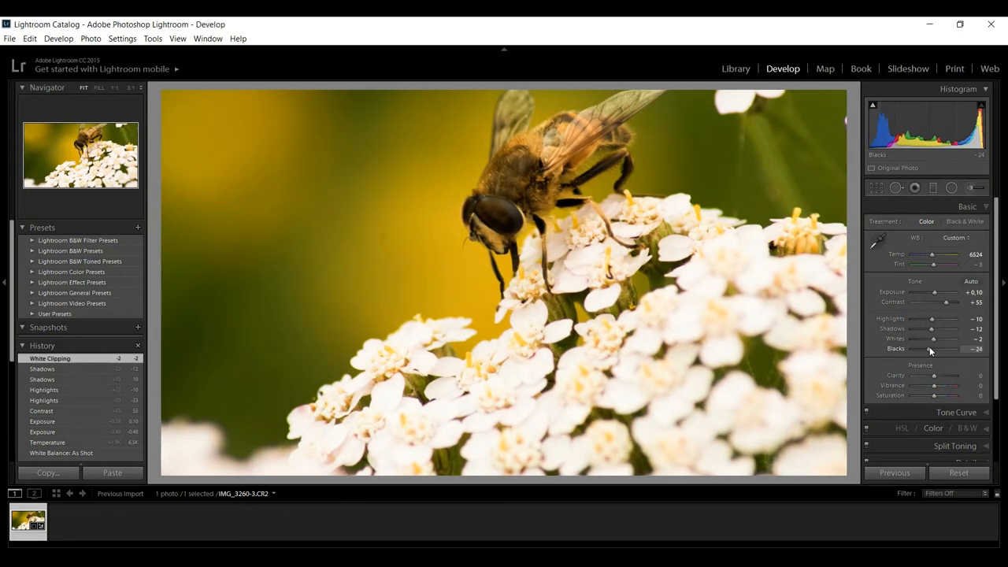
drag(936, 348, 928, 349)
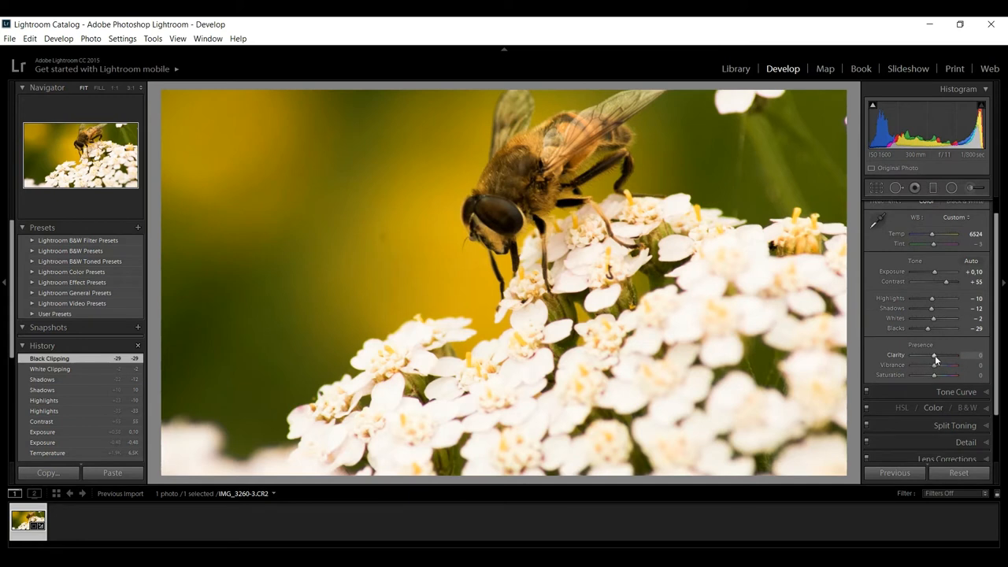
Step: Preview maximum Clarity, settle it at +36, then drag Vibrance down to preview
drag(933, 355, 947, 355)
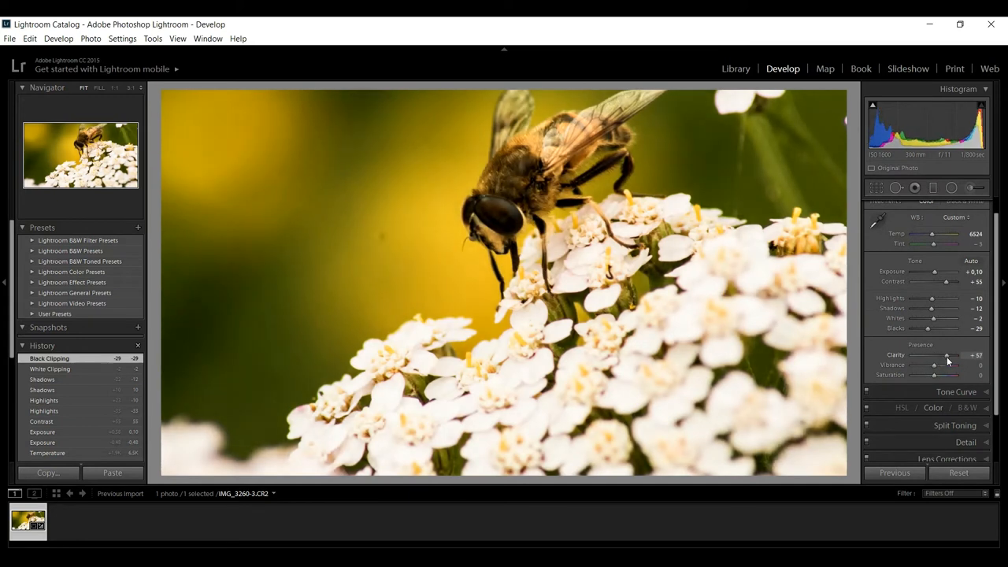
drag(947, 355, 976, 356)
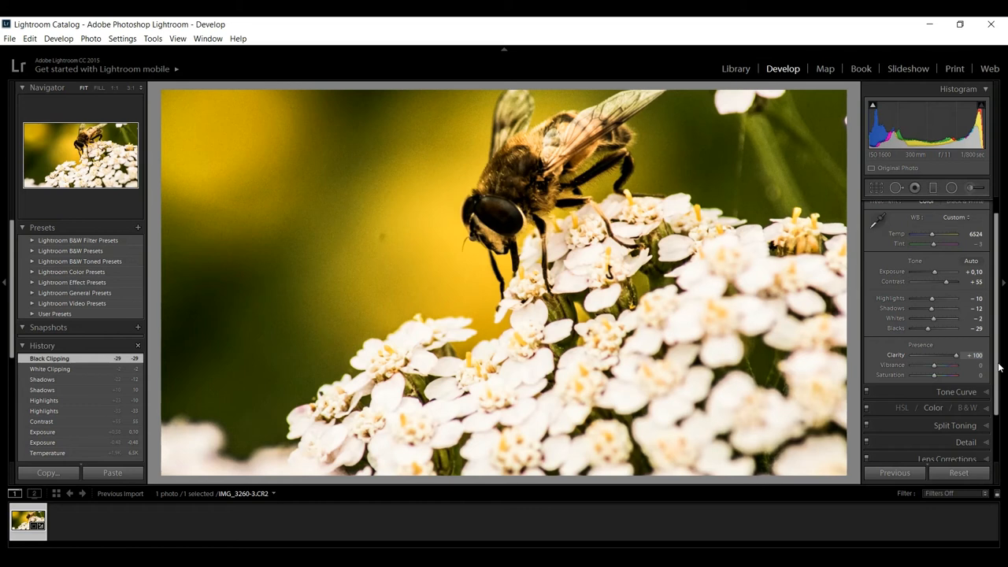
drag(953, 354, 939, 355)
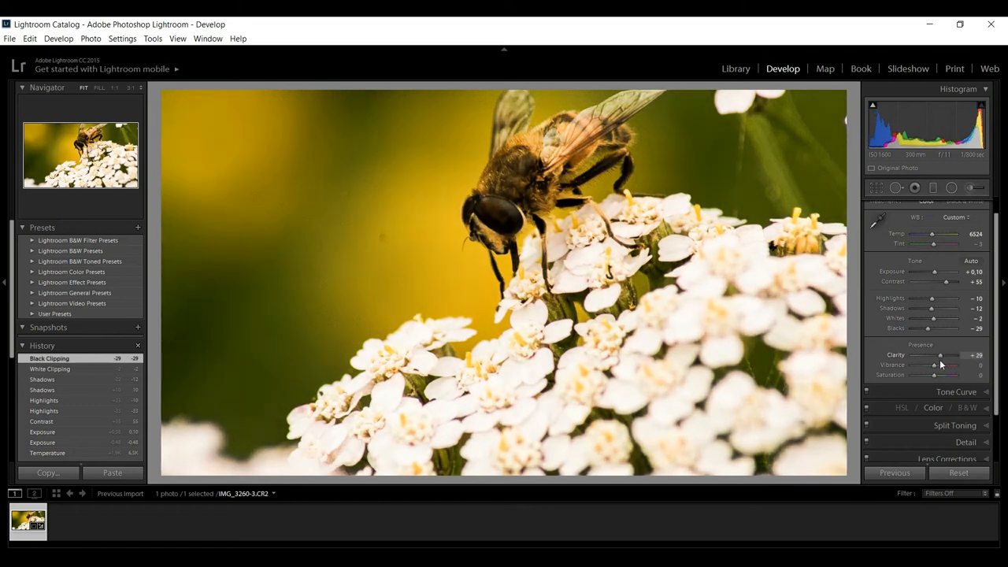
drag(949, 355, 953, 356)
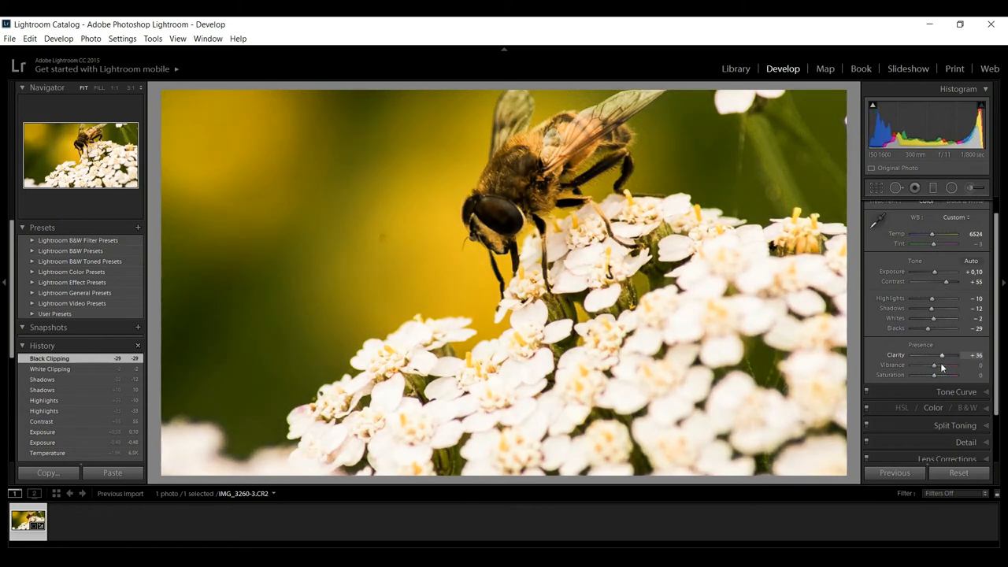
drag(945, 364, 953, 365)
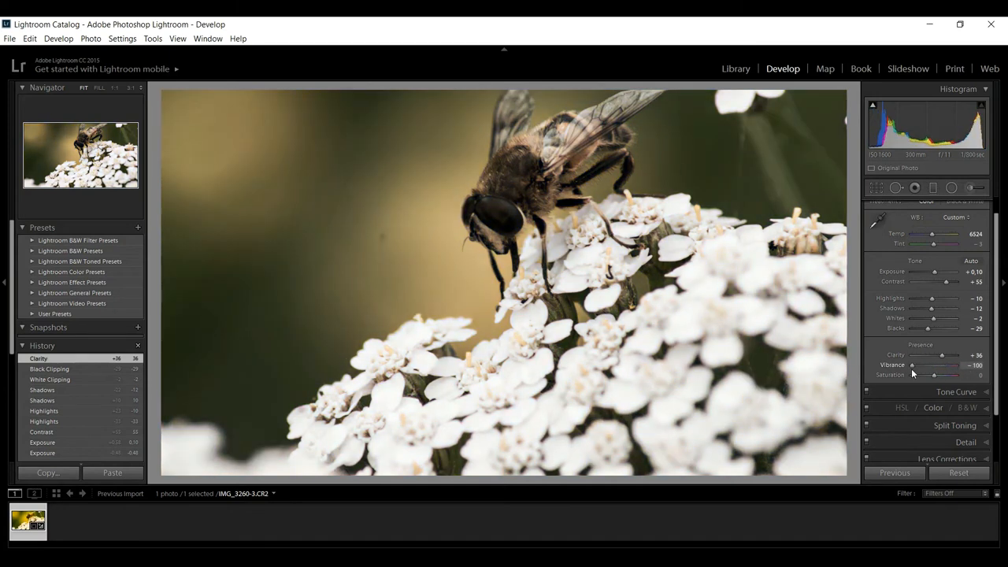
Step: Settle Vibrance at +24 after previewing the maximum, and reduce Saturation to -12
drag(909, 364, 957, 364)
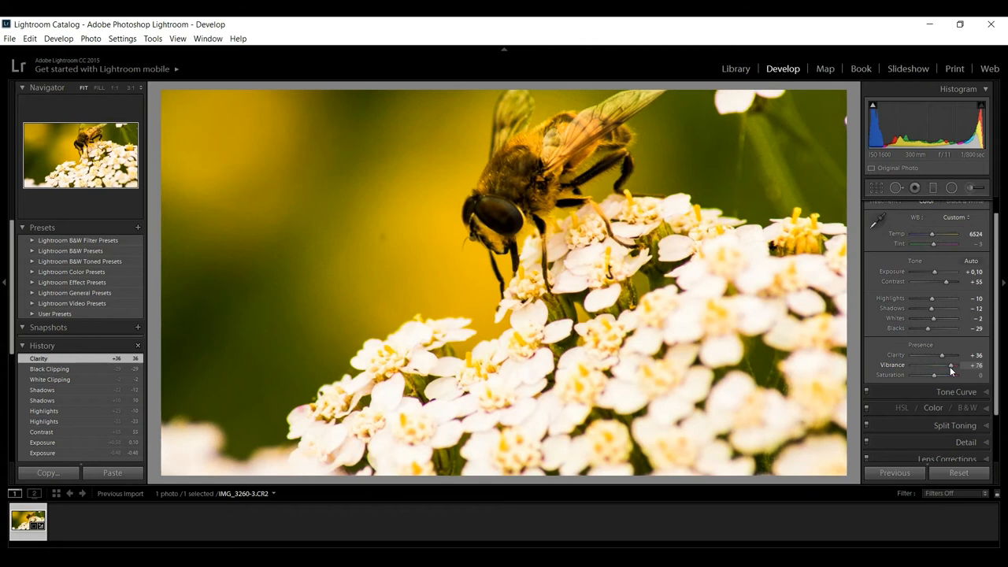
drag(951, 365, 979, 364)
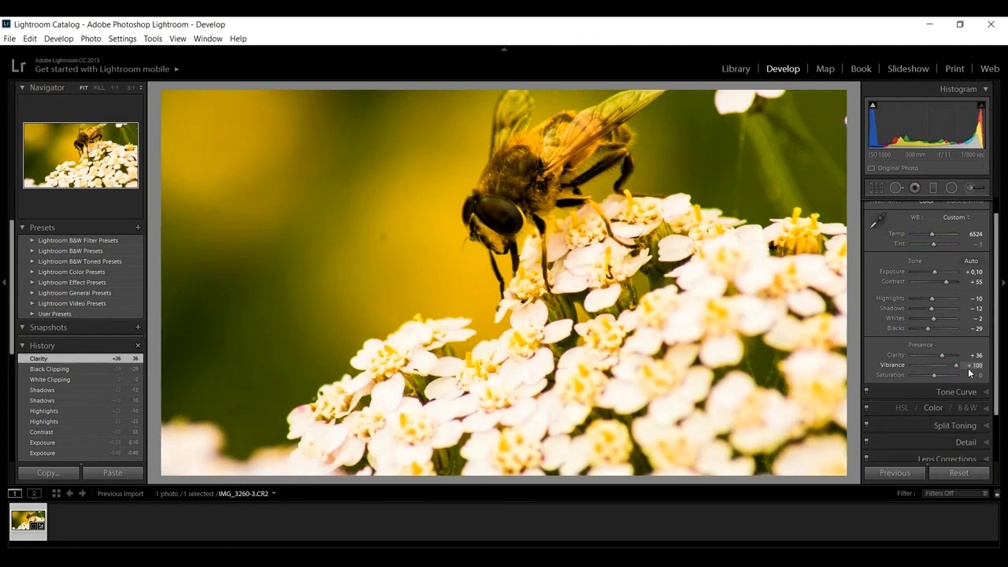
drag(953, 364, 939, 365)
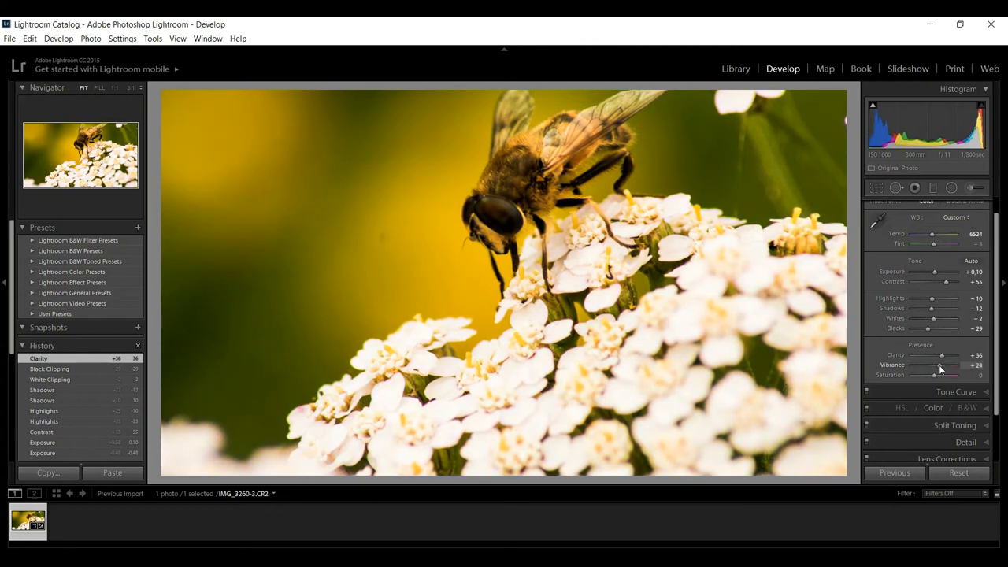
drag(945, 375, 890, 375)
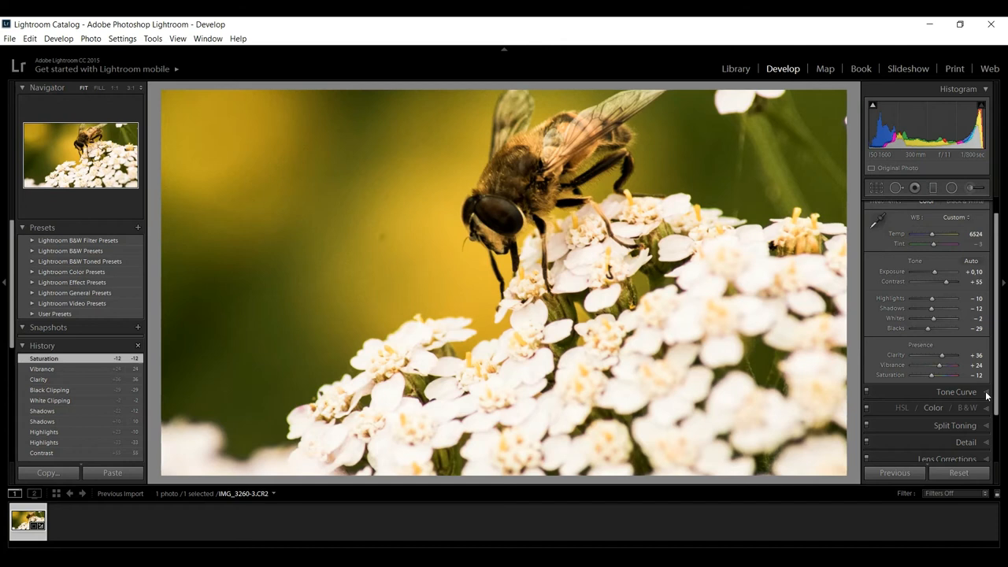
Step: In the Tone Curve panel, set Lights -26, Darks +39 and Shadows +30
click(956, 391)
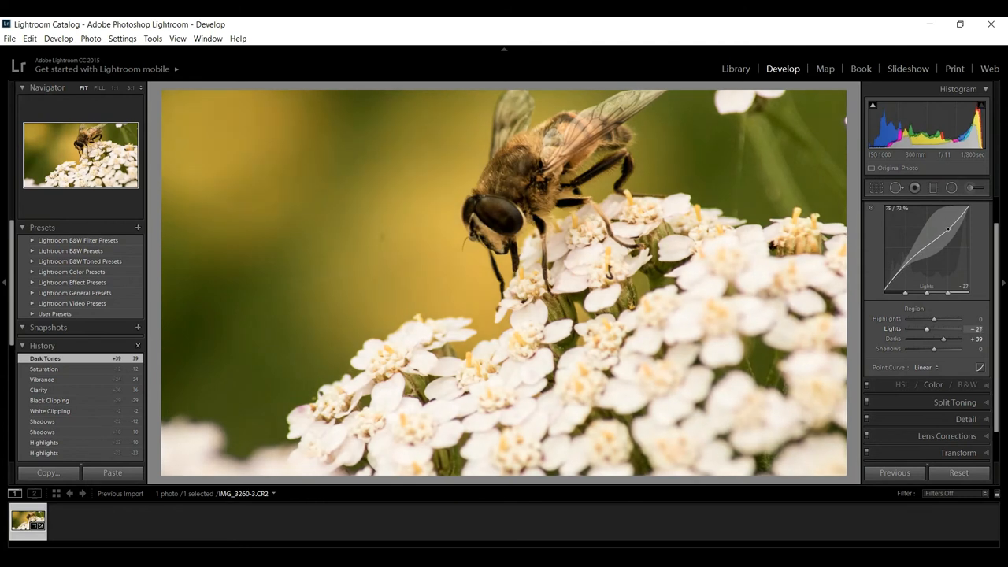
drag(937, 252, 898, 271)
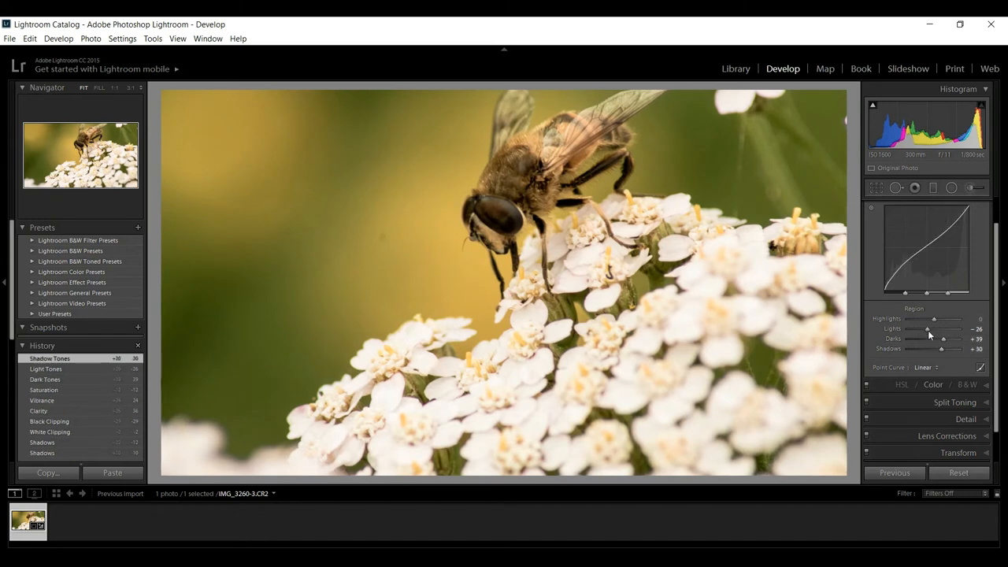
mouse_move(948, 419)
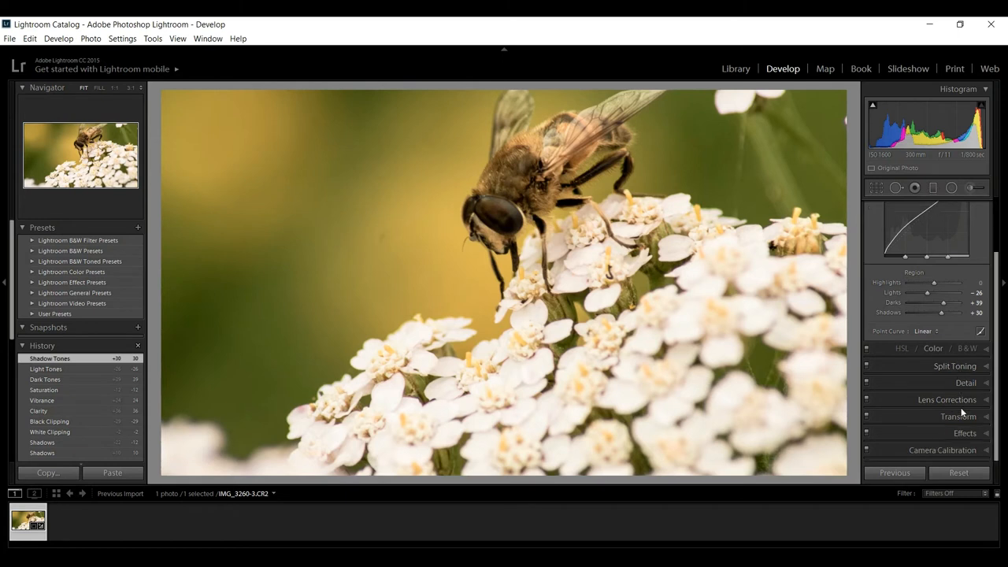
Step: Enable chromatic aberration removal and profile corrections, with Canon as the lens make
click(947, 399)
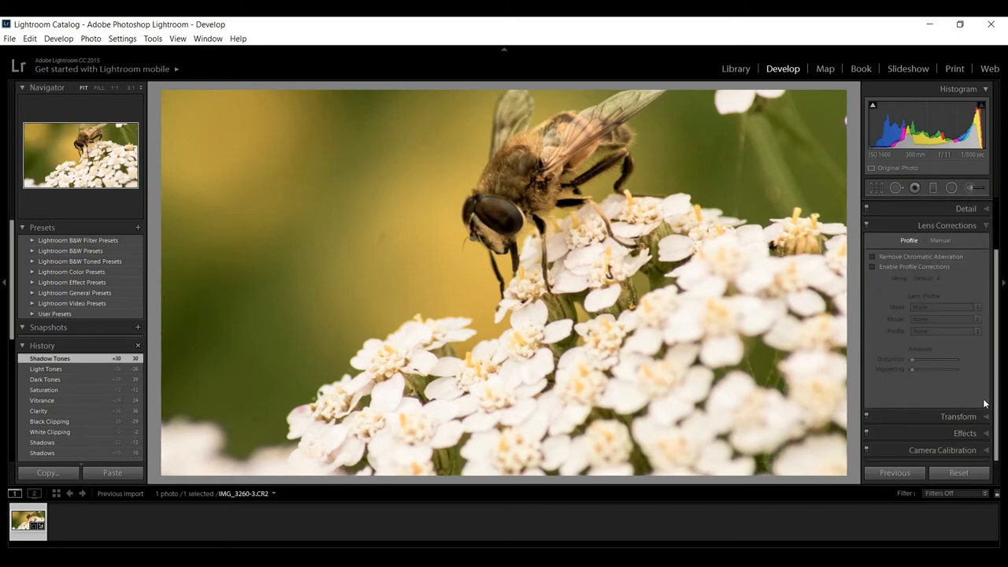
mouse_move(964, 359)
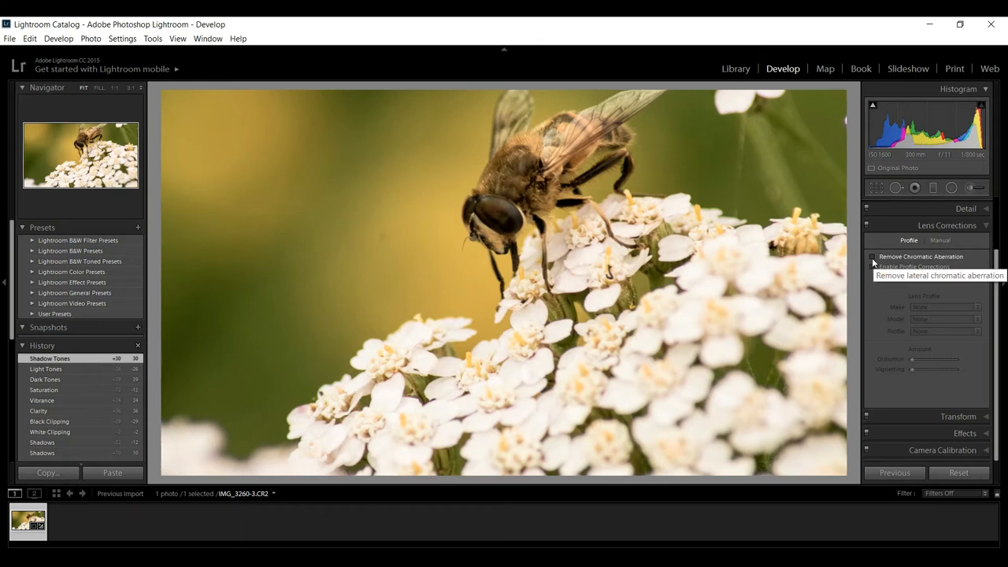
click(873, 256)
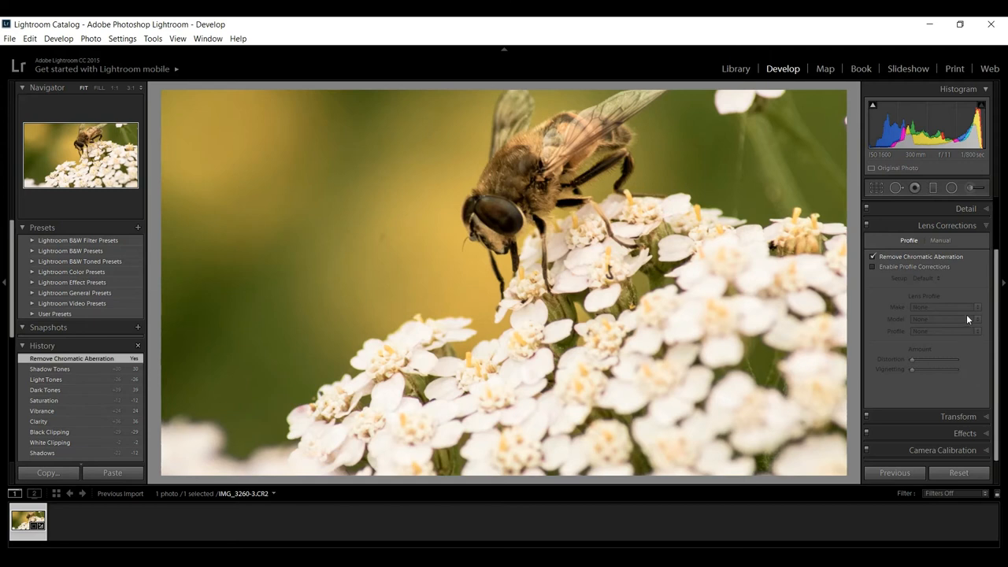
mouse_move(305, 146)
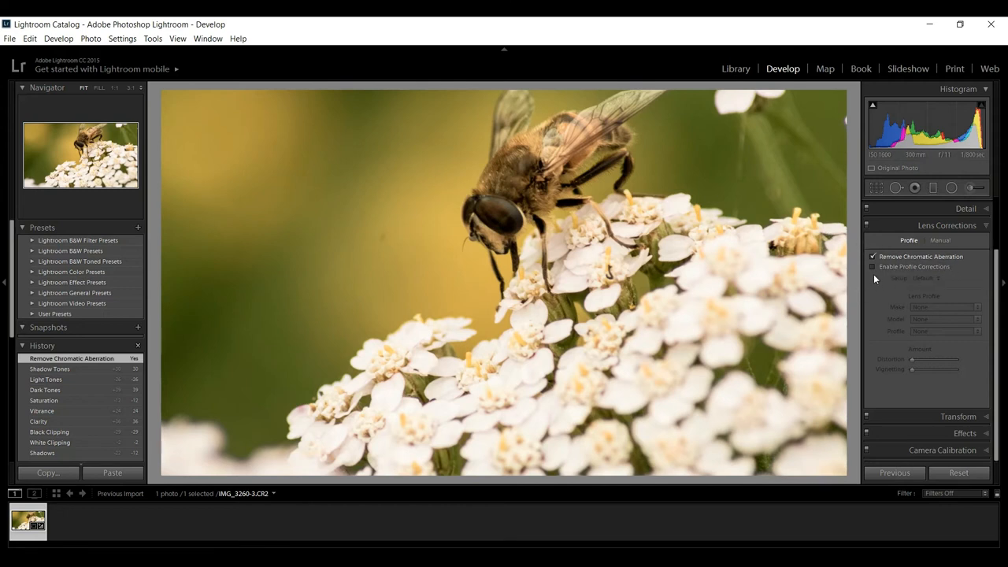
click(873, 266)
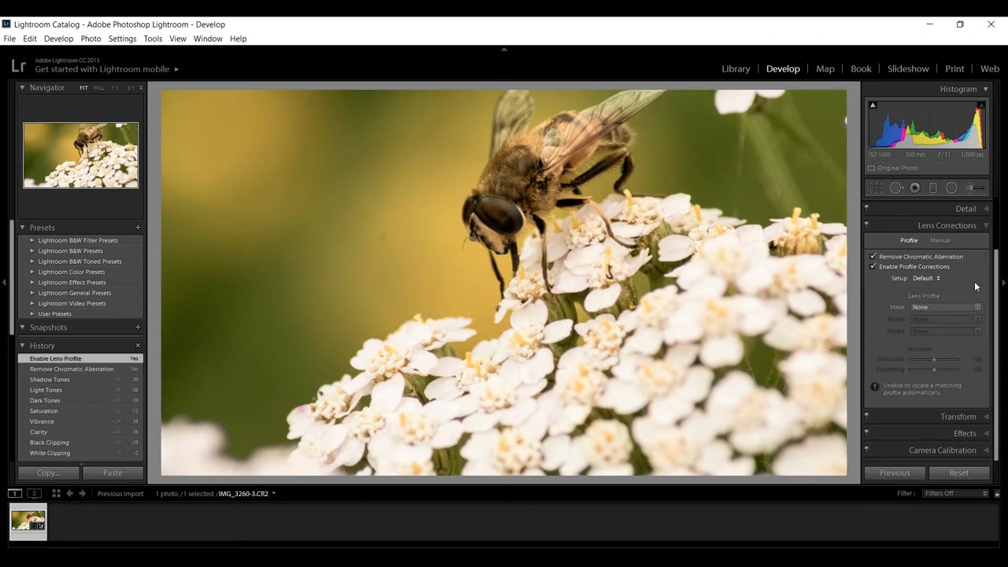
click(945, 307)
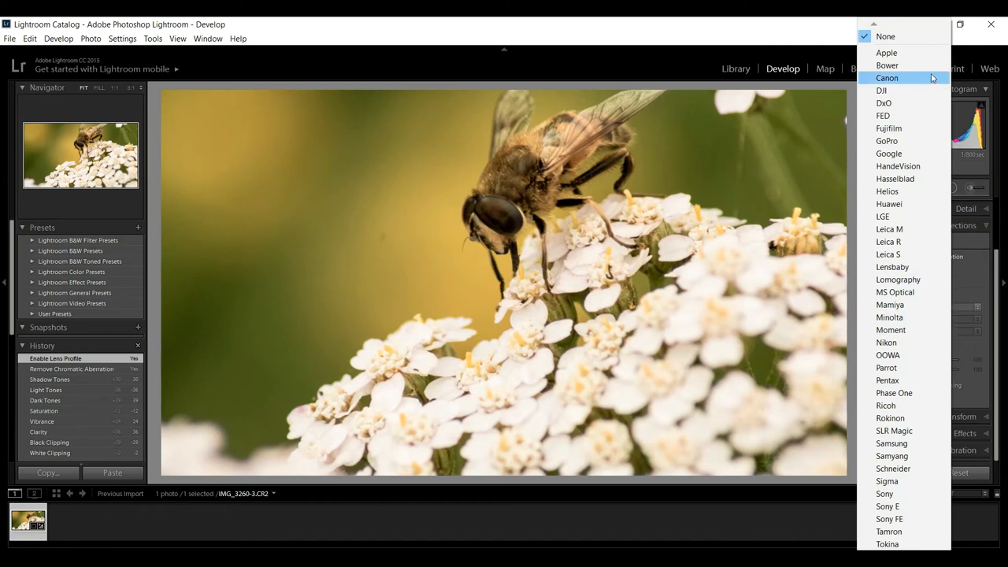
click(886, 77)
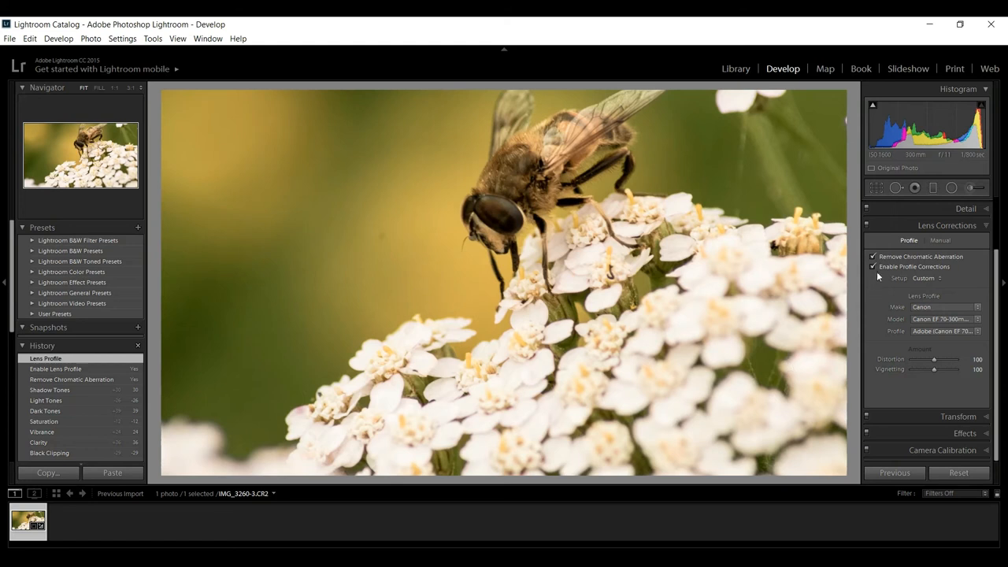
Step: Toggle profile corrections off and on to compare the effect
click(872, 266)
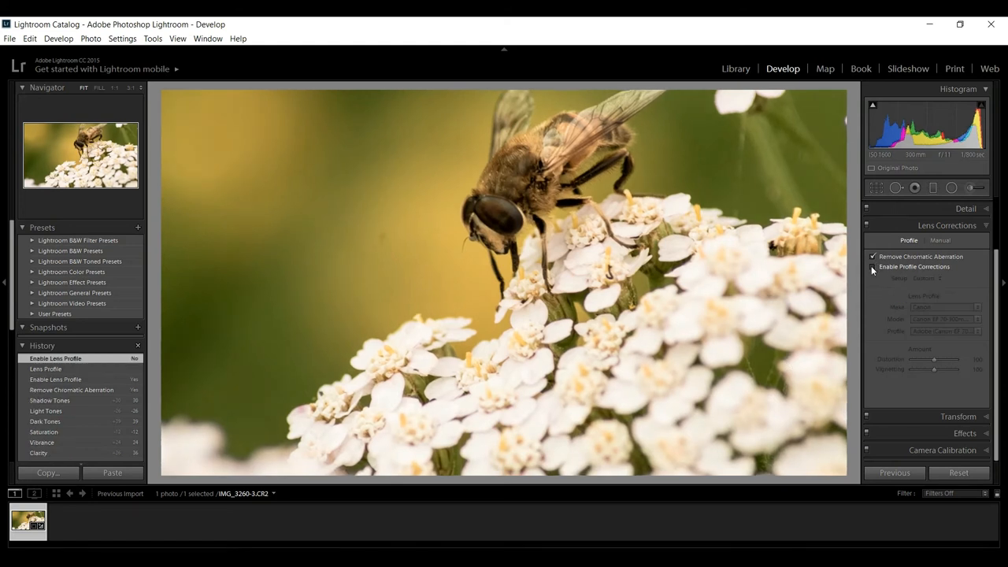
click(873, 266)
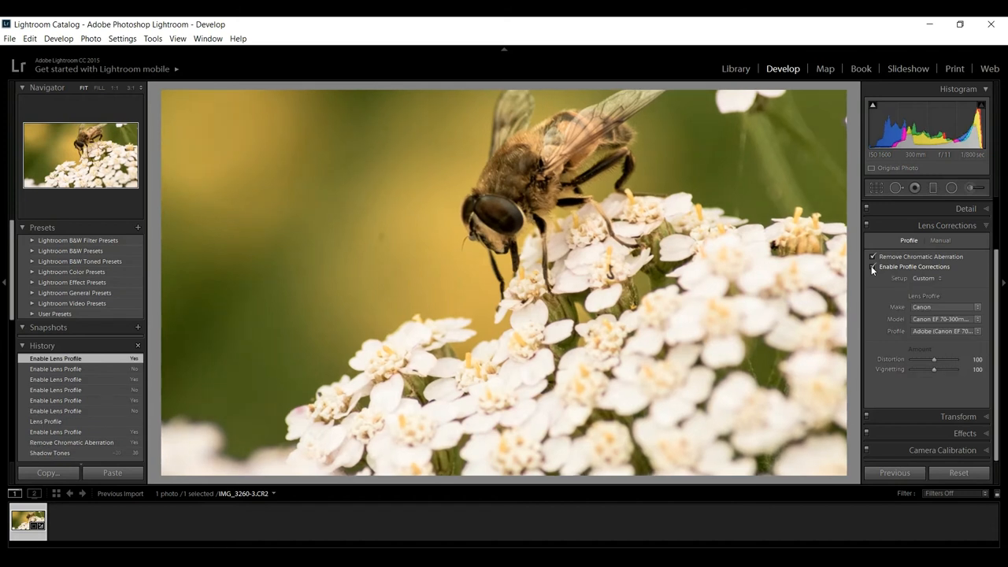
click(873, 266)
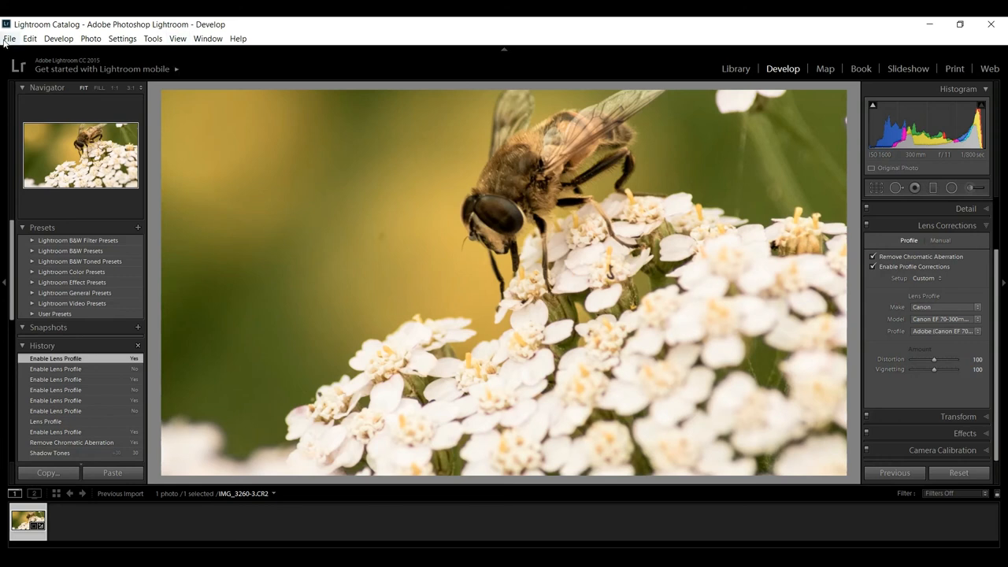
mouse_move(91, 179)
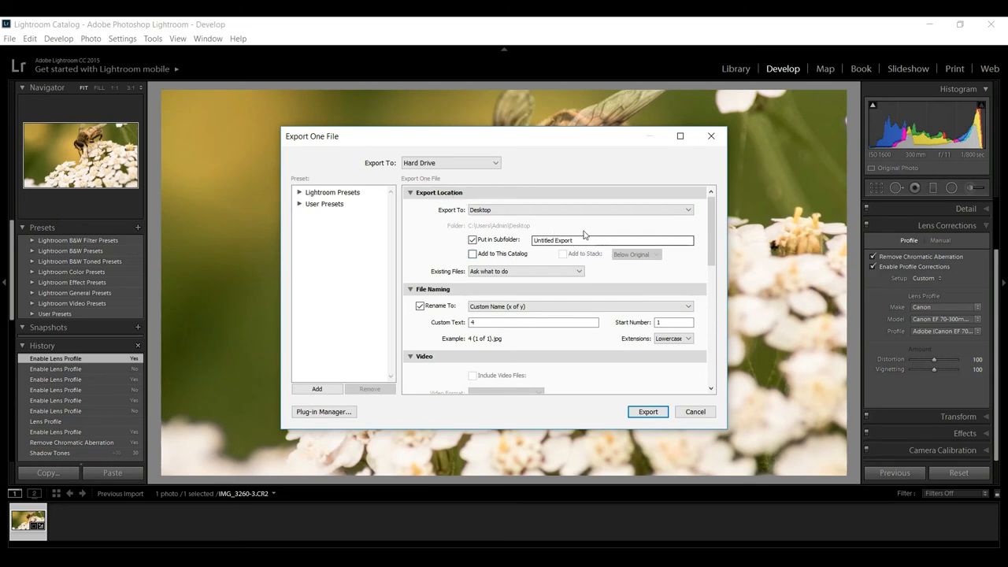
Step: Keep the original file name and export full size, without resizing, as sRGB JPEG quality 100
scroll(down, 3)
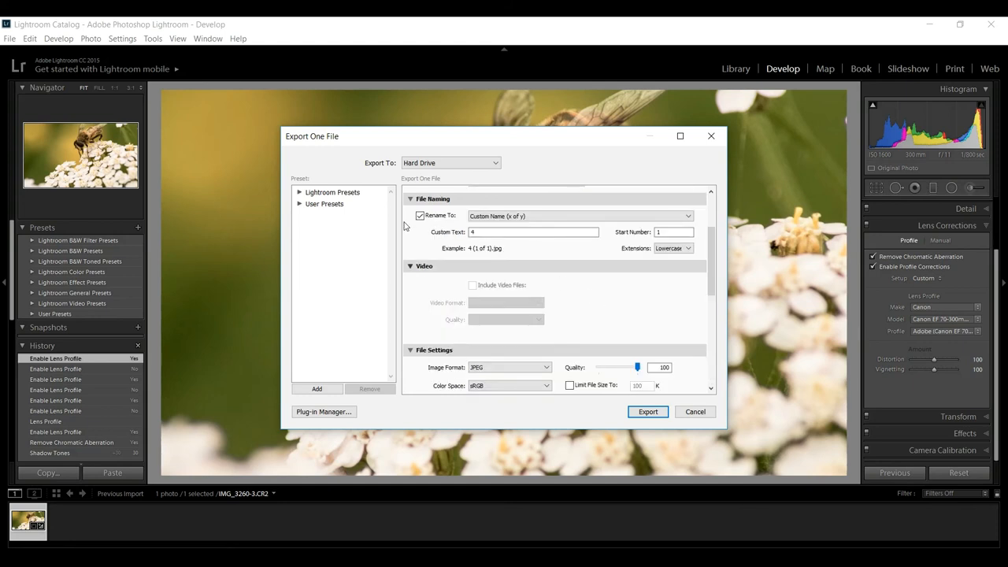
click(420, 216)
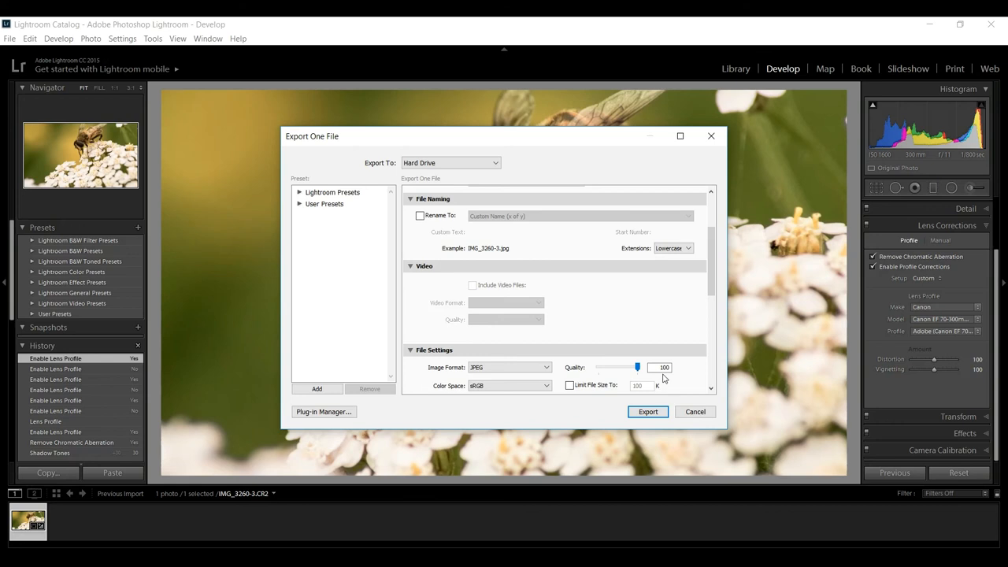
mouse_move(463, 362)
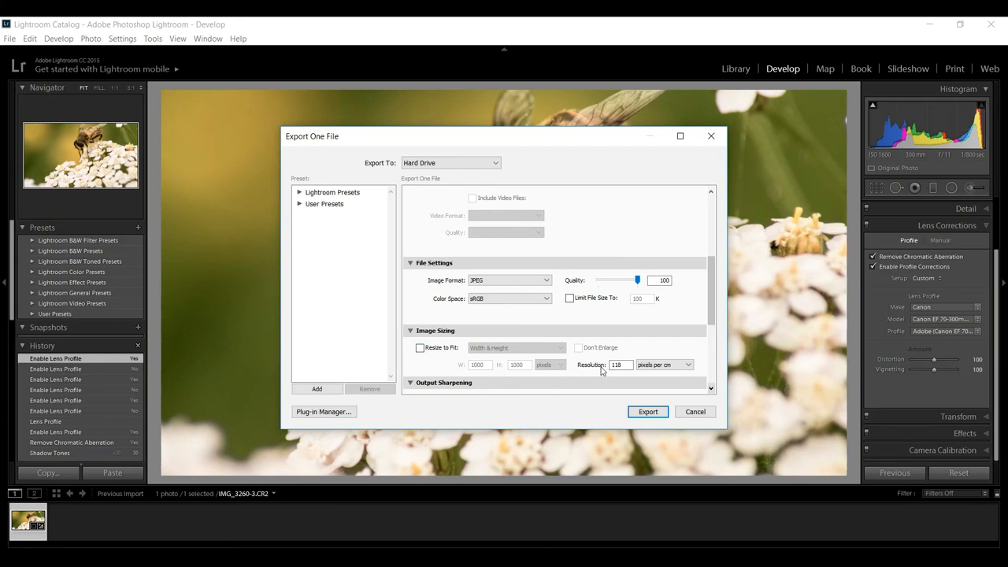
mouse_move(423, 379)
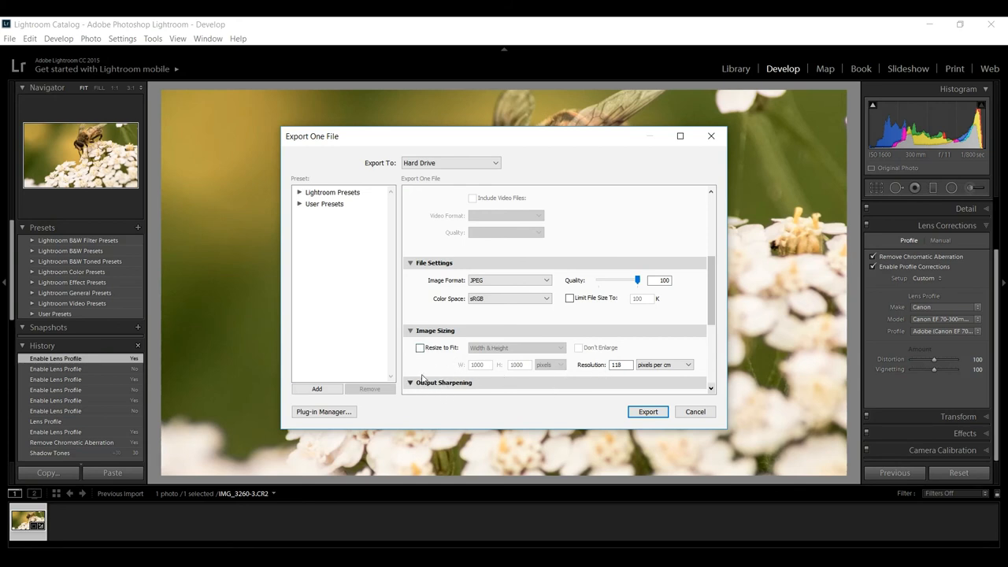
click(419, 348)
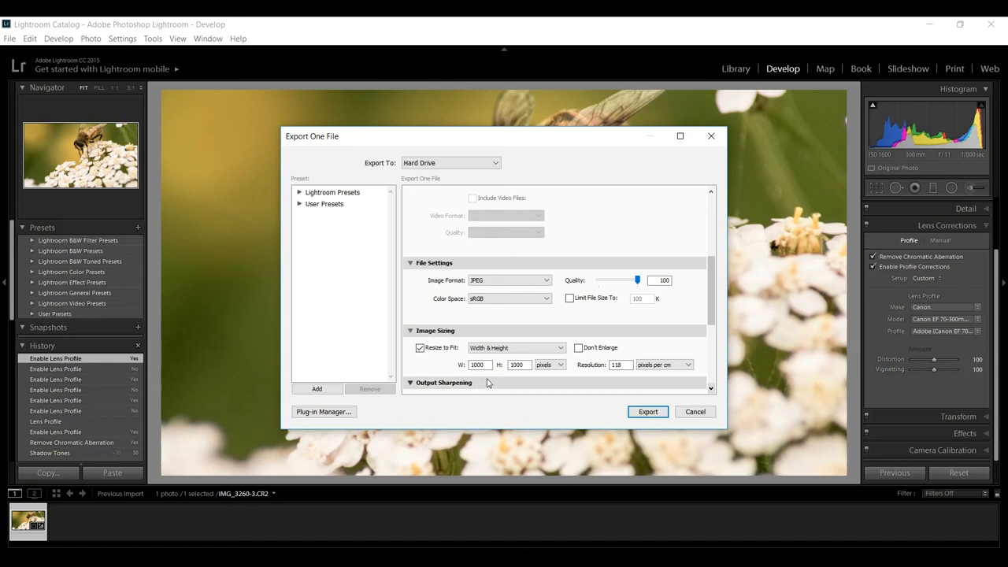
click(419, 347)
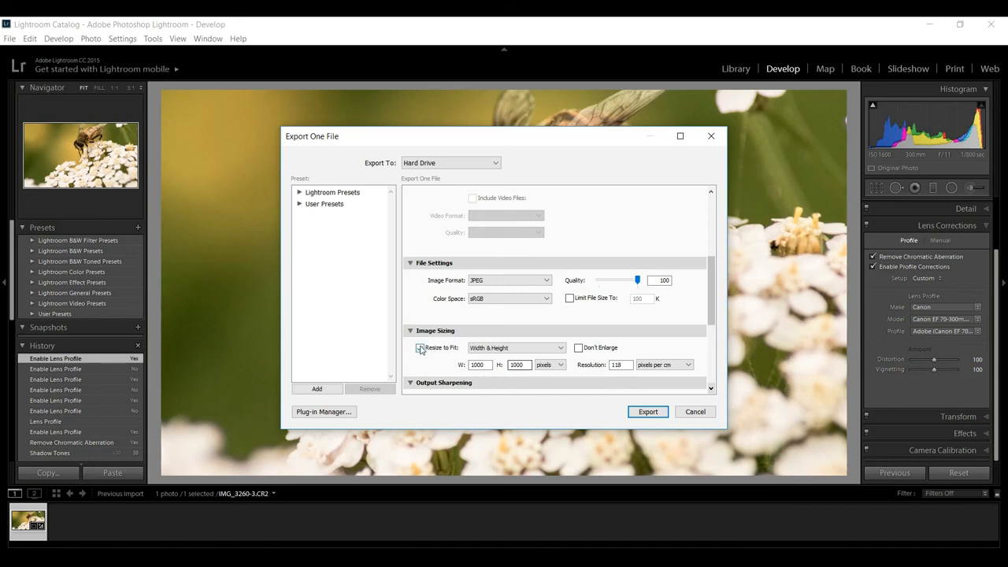
click(420, 347)
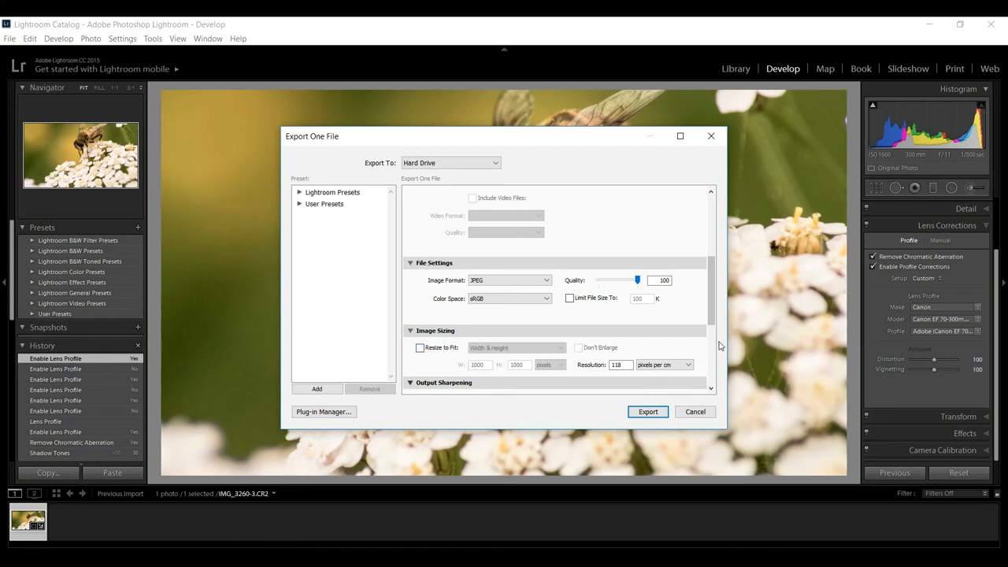
scroll(down, 3)
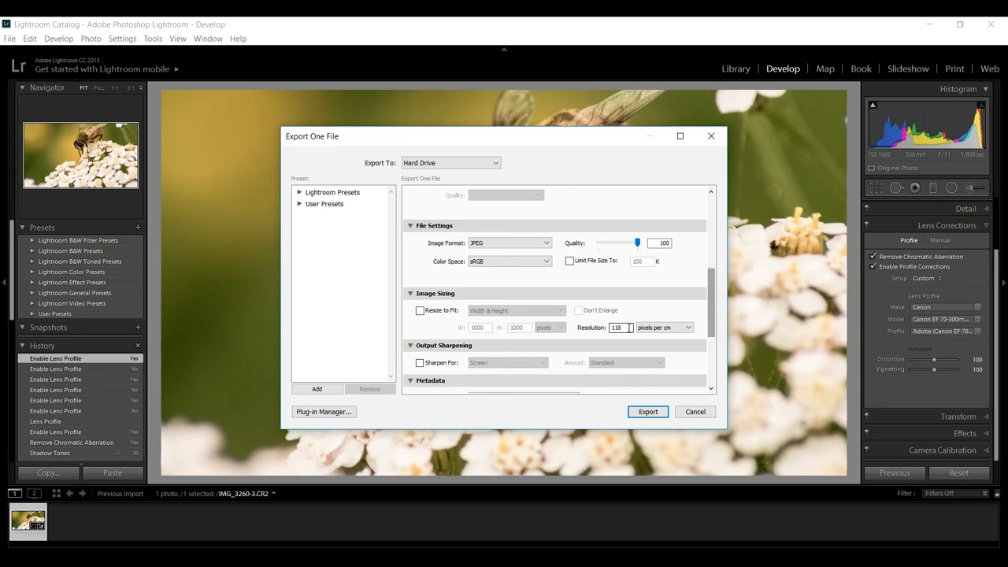
scroll(down, 3)
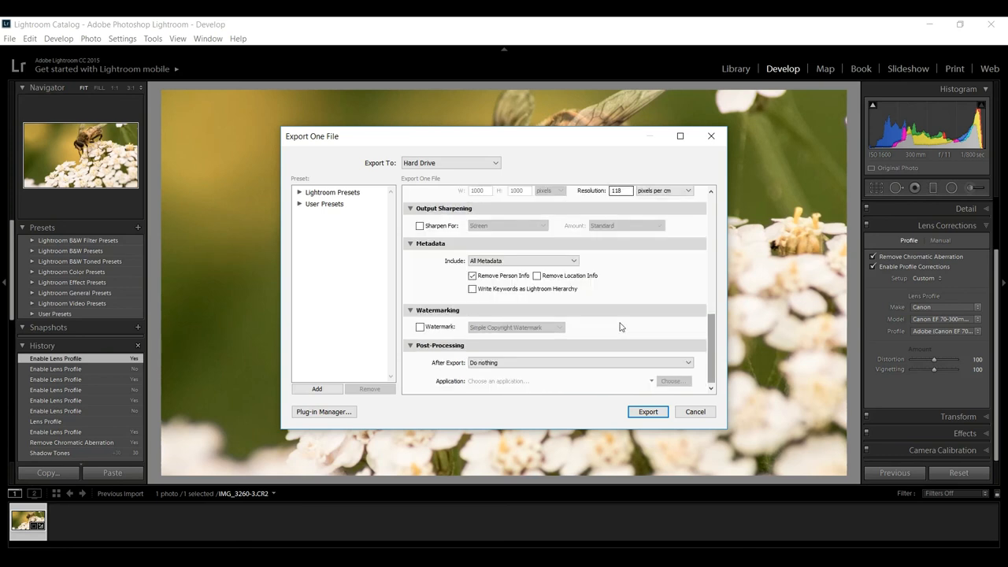
mouse_move(595, 406)
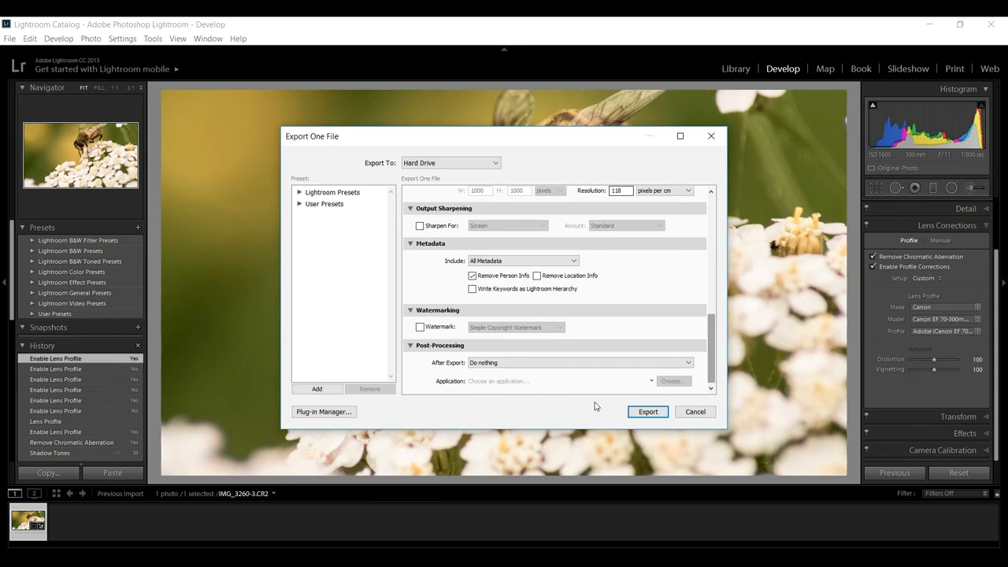
Step: Export the developed bee photo to the hard drive
click(647, 411)
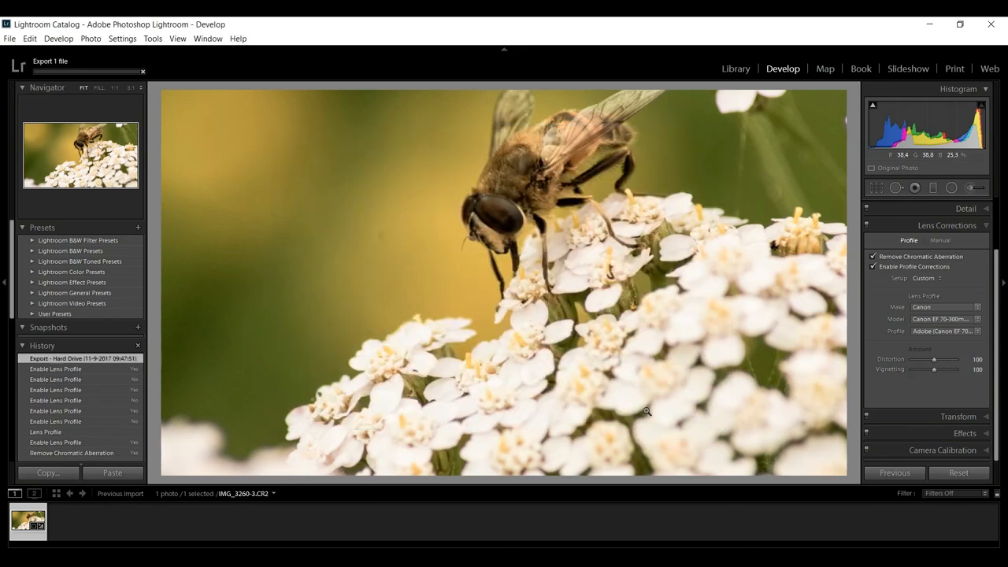
mouse_move(371, 349)
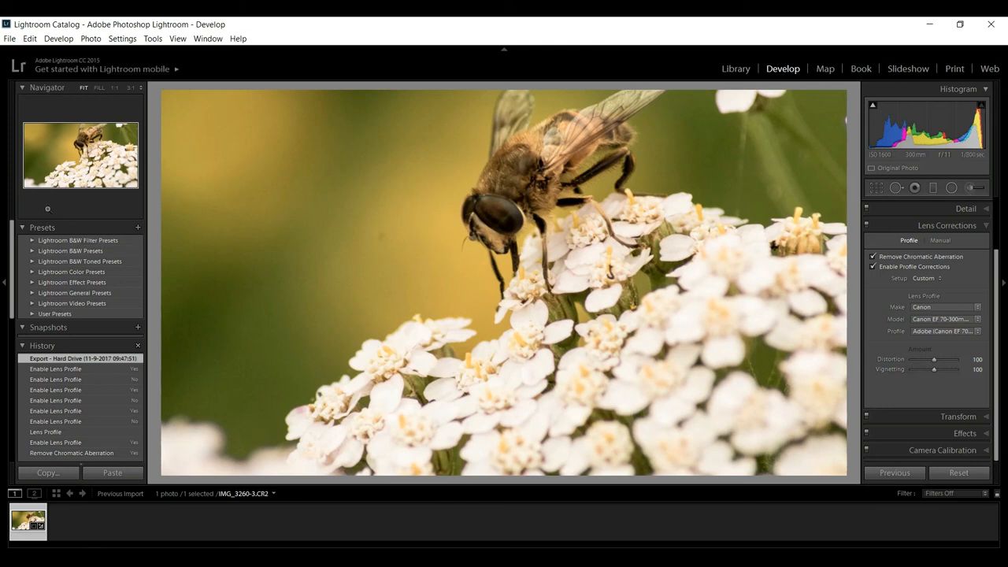
mouse_move(4, 370)
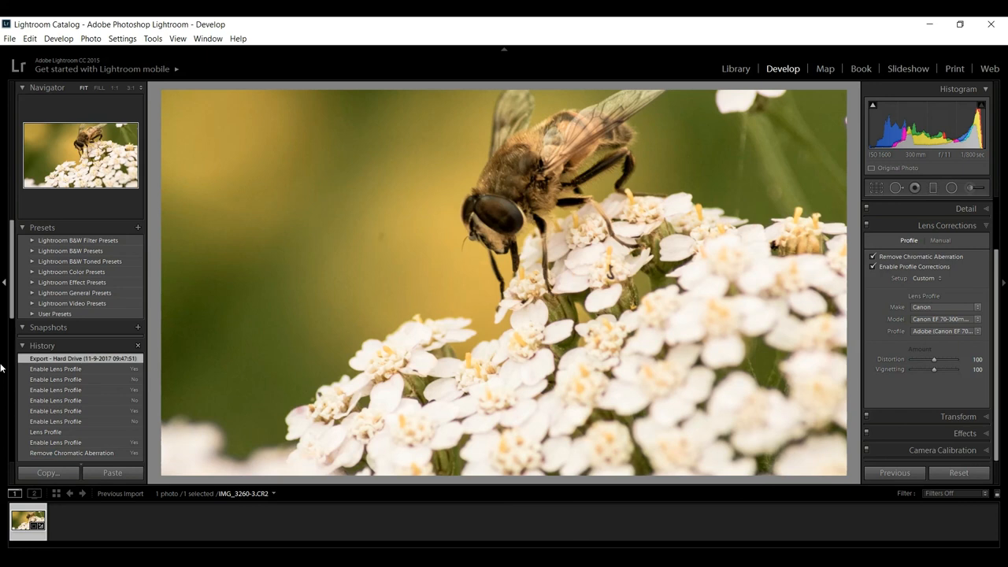
mouse_move(18, 102)
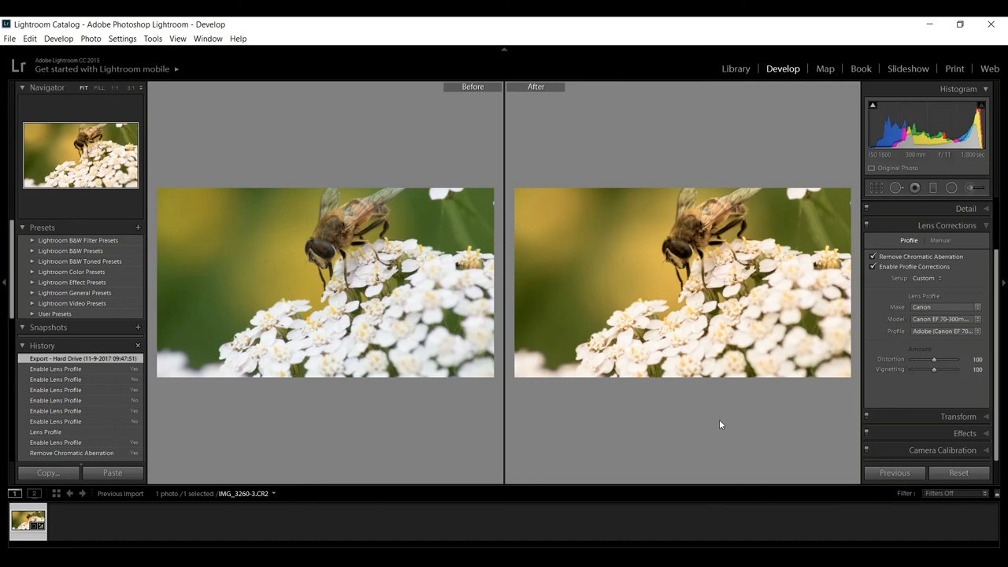
mouse_move(710, 428)
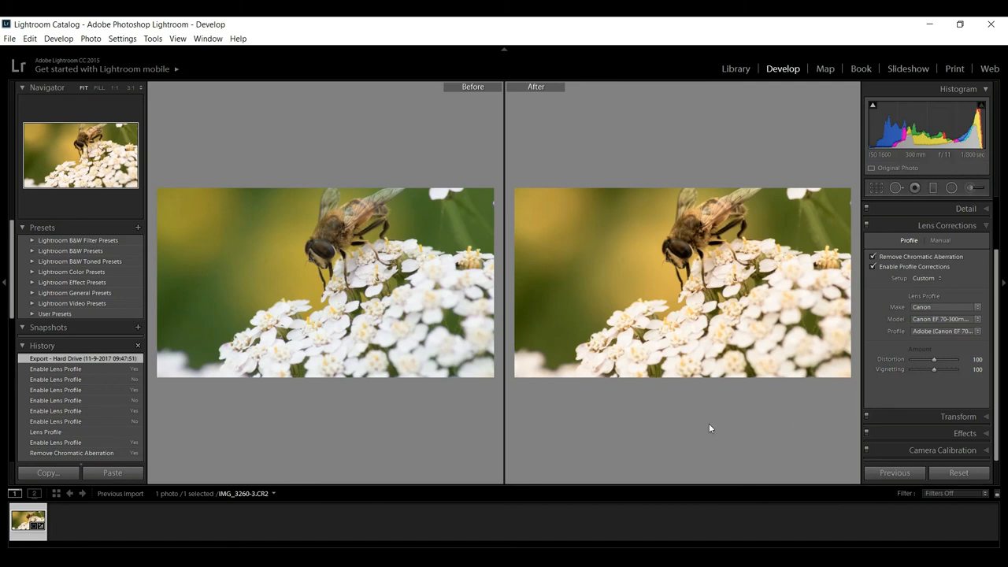